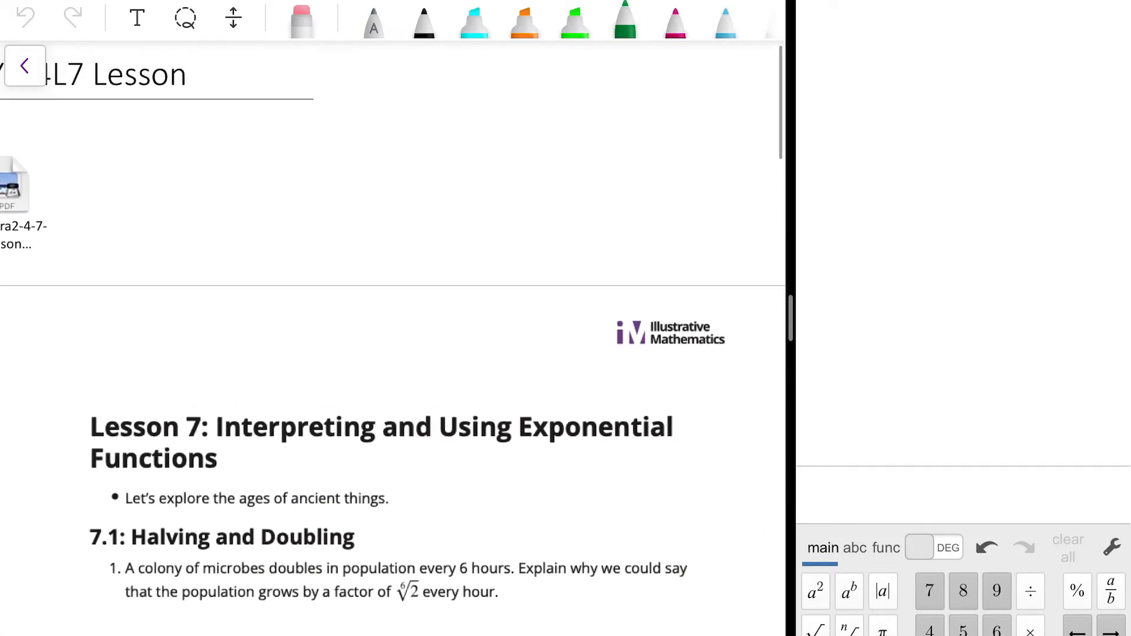
Scroll down the Lesson 7 page to the 7.2 Radiocarbon Dating table.
{"action": "scroll", "scroll_direction": "down", "scroll_amount": 3}
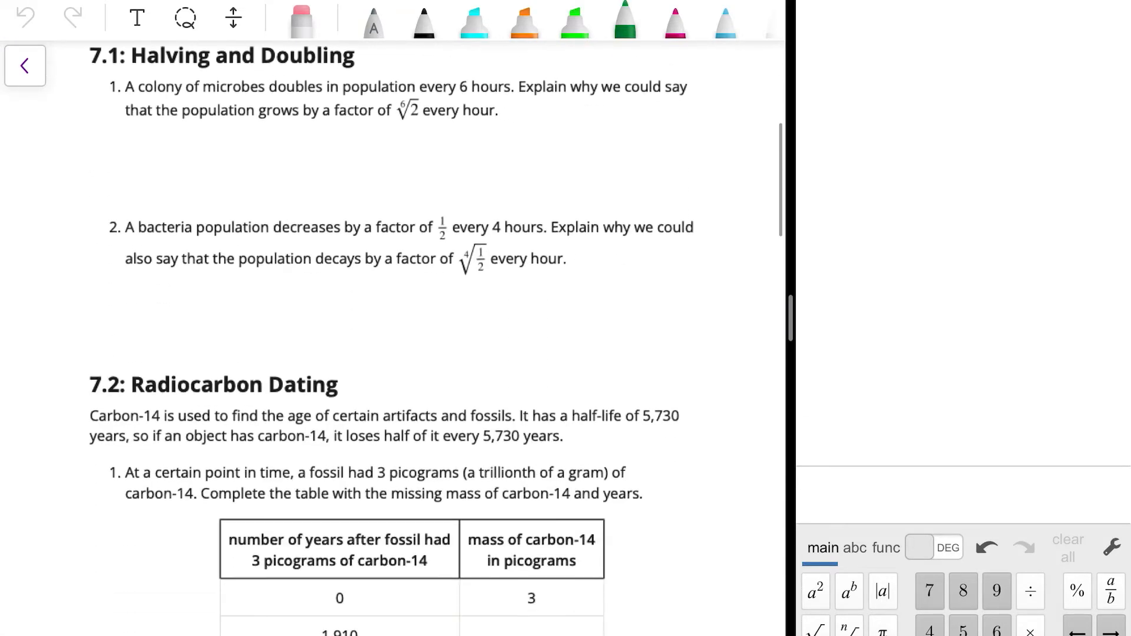
{"action": "scroll", "scroll_direction": "down", "scroll_amount": 3}
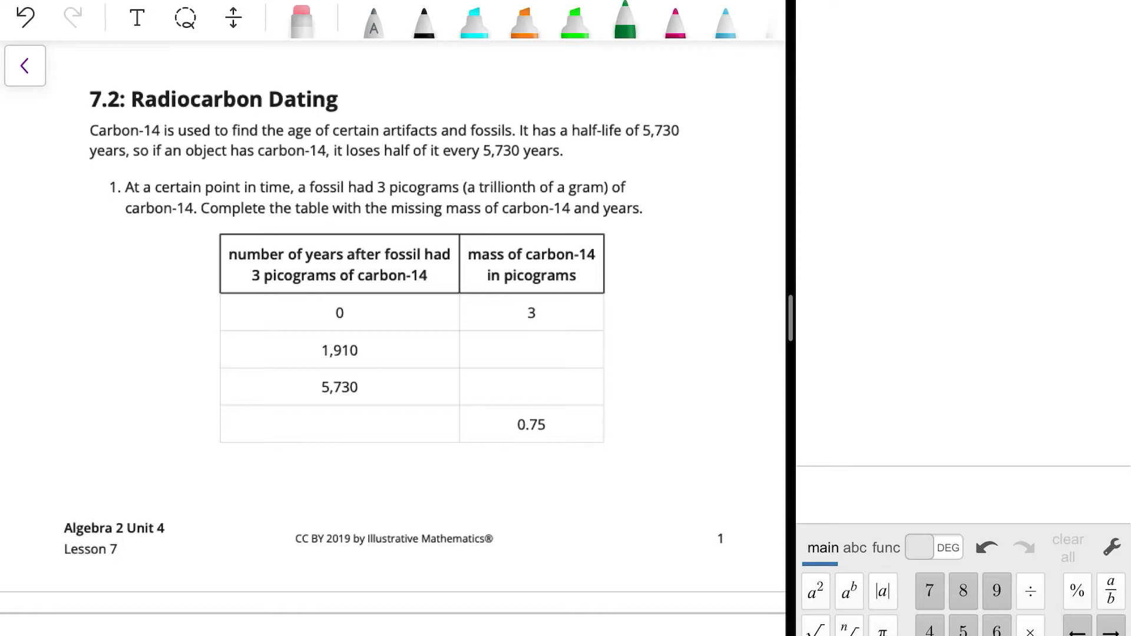
Enter 1910 and 5730 in the Desmos calculator to relate the elapsed years to the half-life.
{"action": "type", "text": "1"}
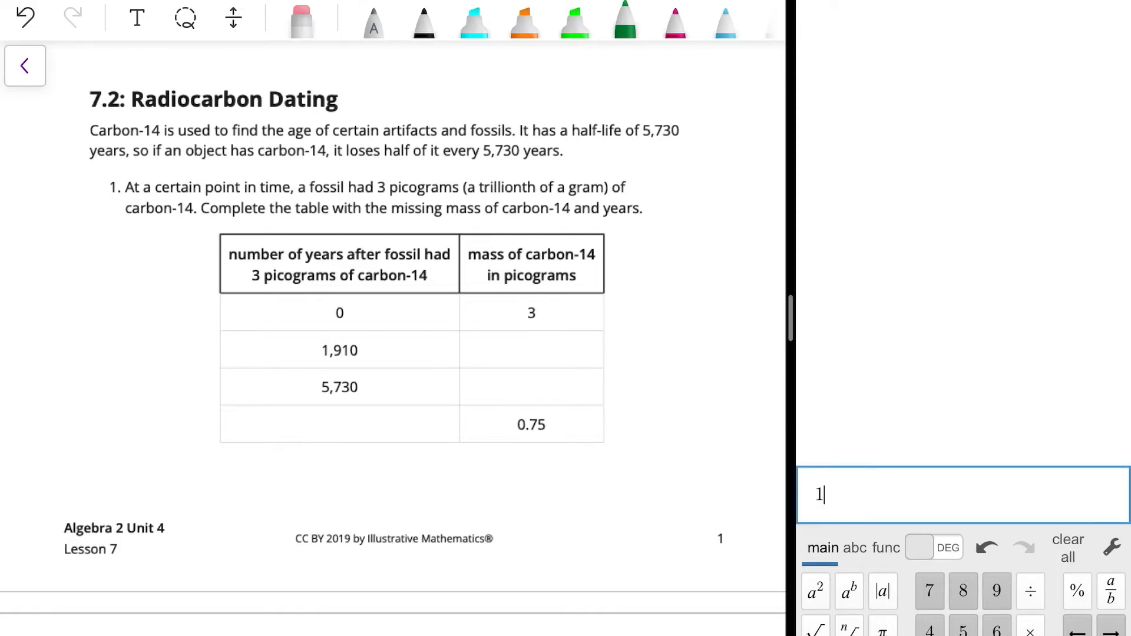
{"action": "type", "text": "910/"}
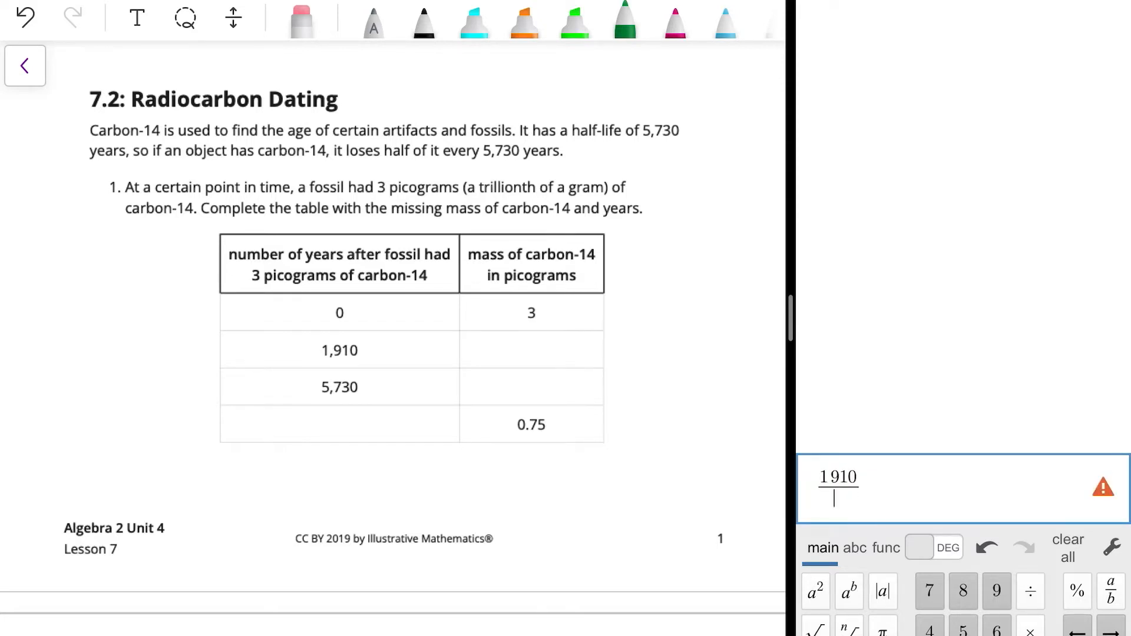
{"action": "type", "text": "5730"}
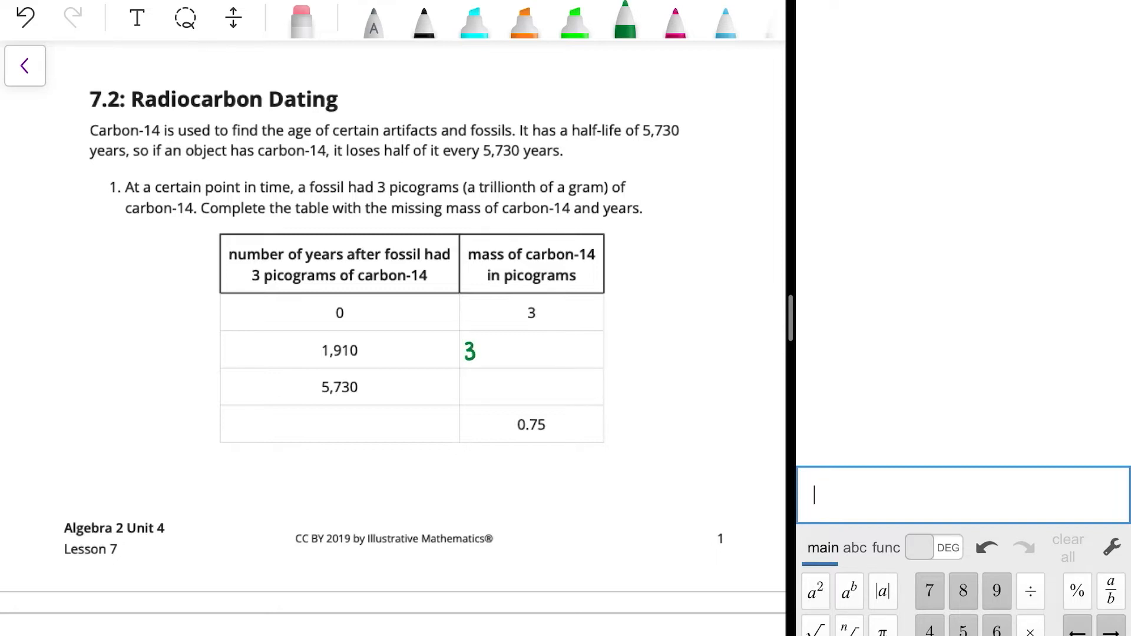
Handwrite 3·(1/2)^(1/3) in the 1,910-year mass cell and begin 3( in the calculator.
{"action": "left_click_drag", "start_coordinate": [480, 351], "coordinate": [502, 343]}
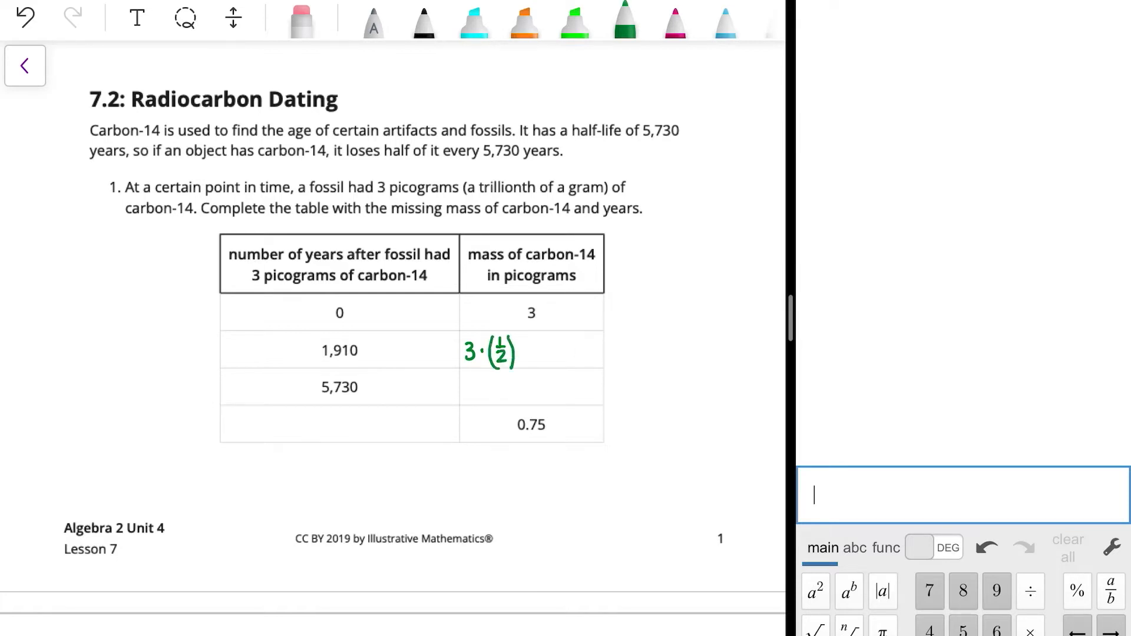
{"action": "left_click_drag", "start_coordinate": [514, 340], "coordinate": [520, 347]}
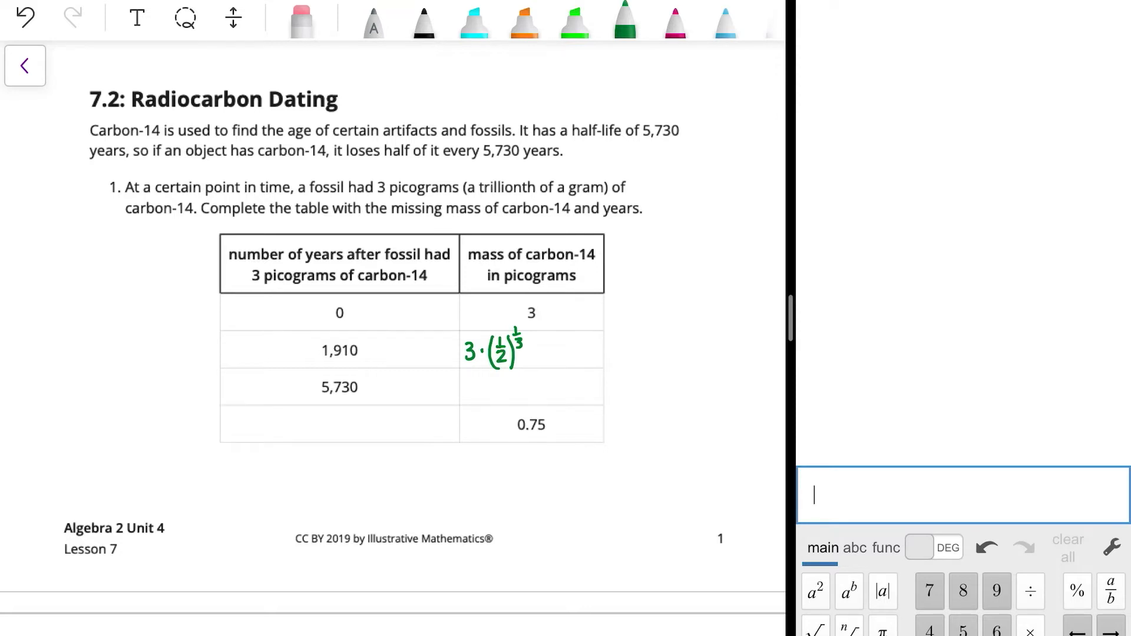
{"action": "type", "text": "3("}
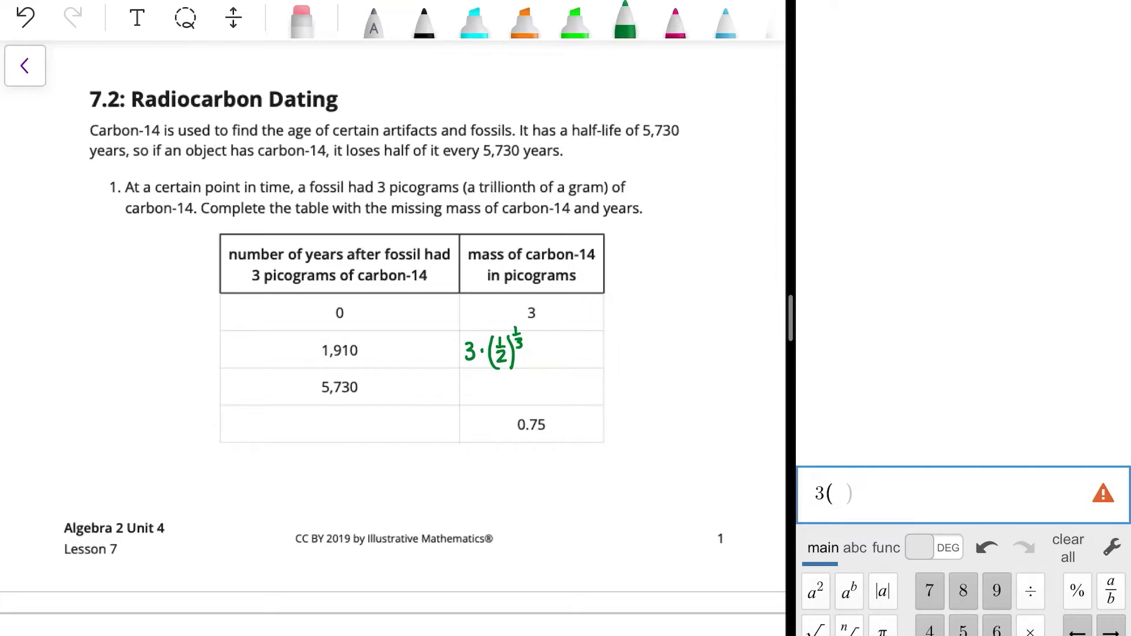
Evaluate 3(.5)^(1/3), write ≈2.38 after the expression and 1.5 as the 5,730-year mass.
{"action": "type", "text": ".5)^(1/3"}
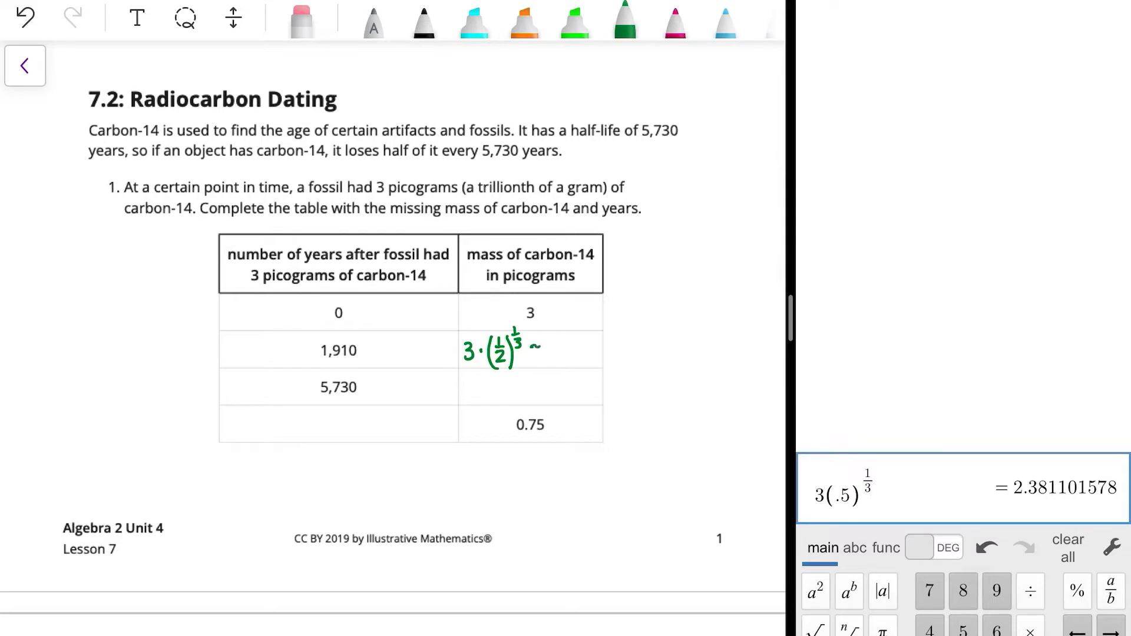
{"action": "left_click_drag", "start_coordinate": [537, 350], "coordinate": [567, 354]}
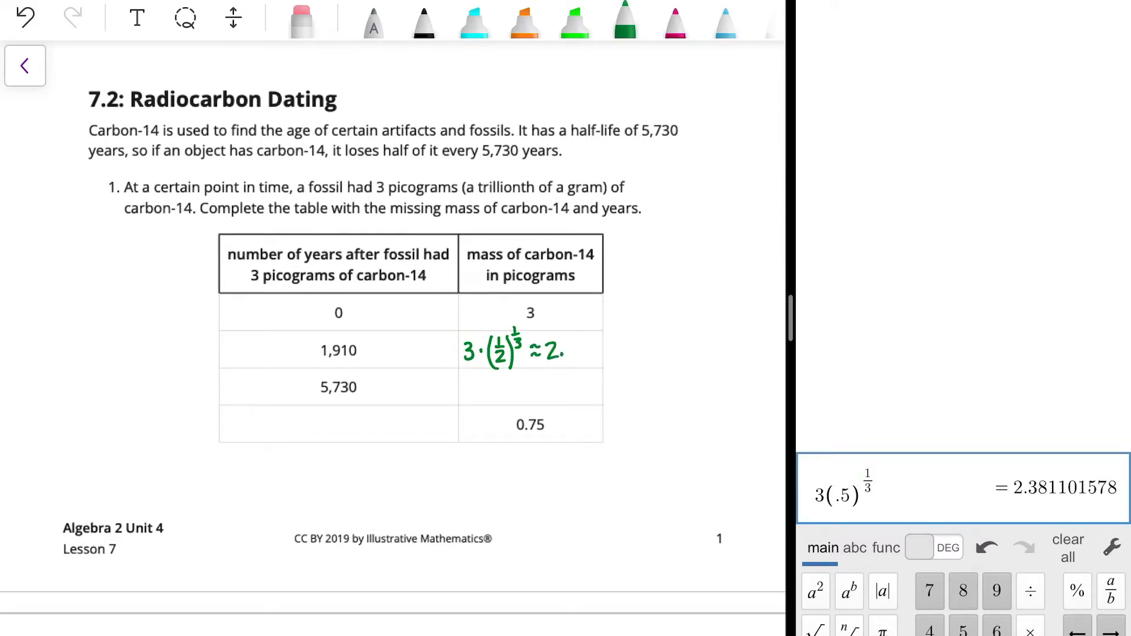
{"action": "type", "text": "38"}
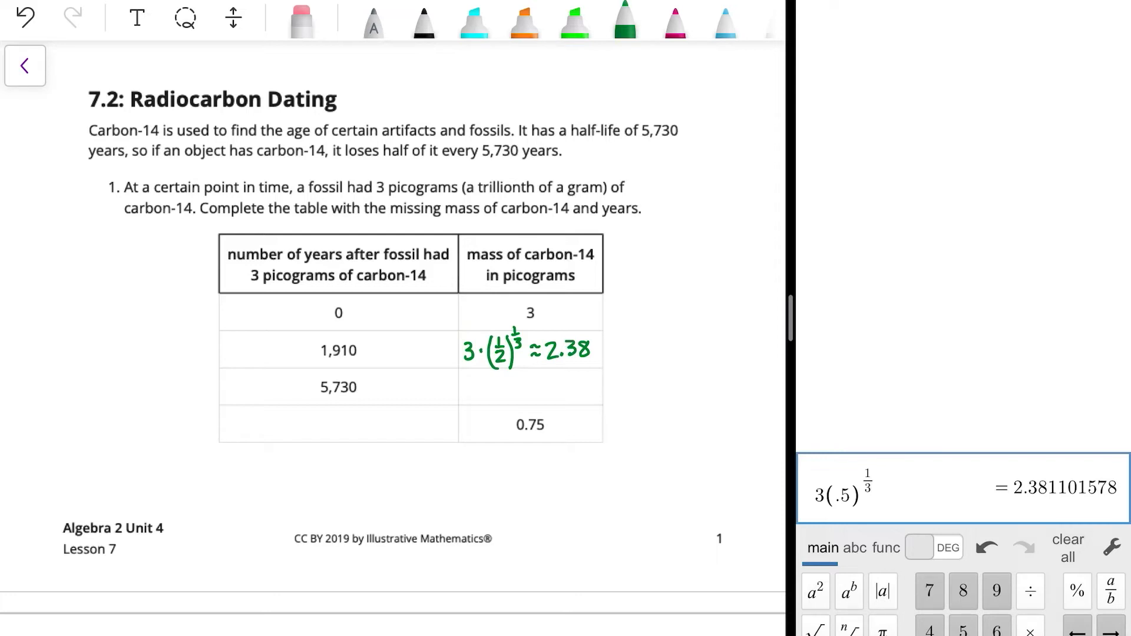
{"action": "left_click_drag", "start_coordinate": [494, 386], "coordinate": [520, 378]}
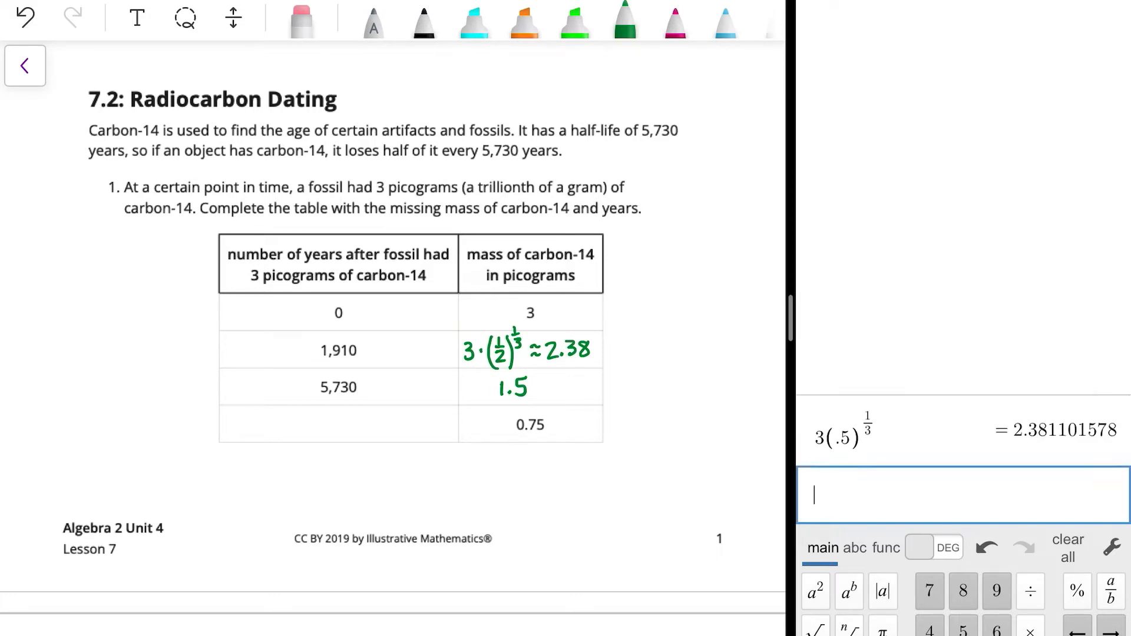
Calculate .75/1.5 and 5730+5730 in Desmos, giving 11,460 years for the 0.75-picogram row.
{"action": "type", "text": "17"}
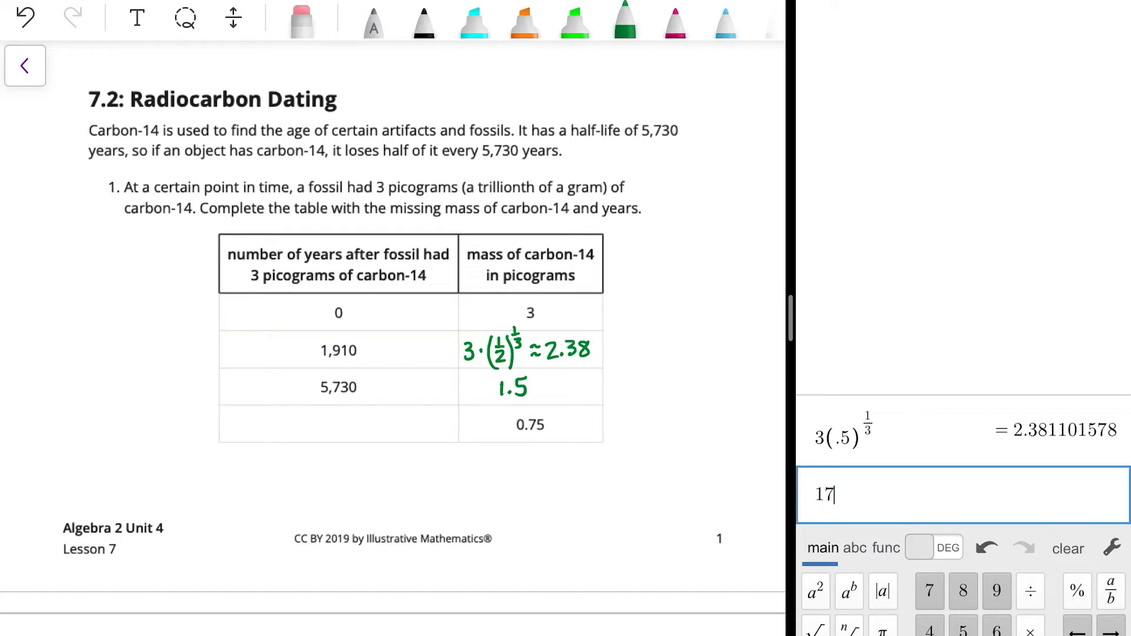
{"action": "left_click", "coordinate": [1067, 548]}
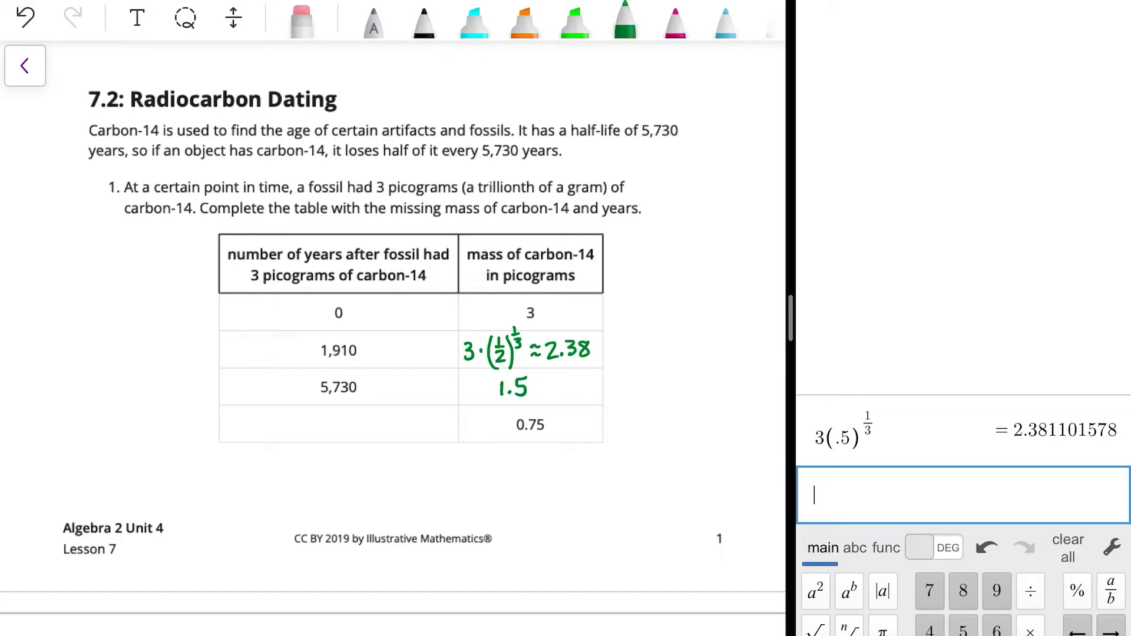
{"action": "type", "text": ".75/"}
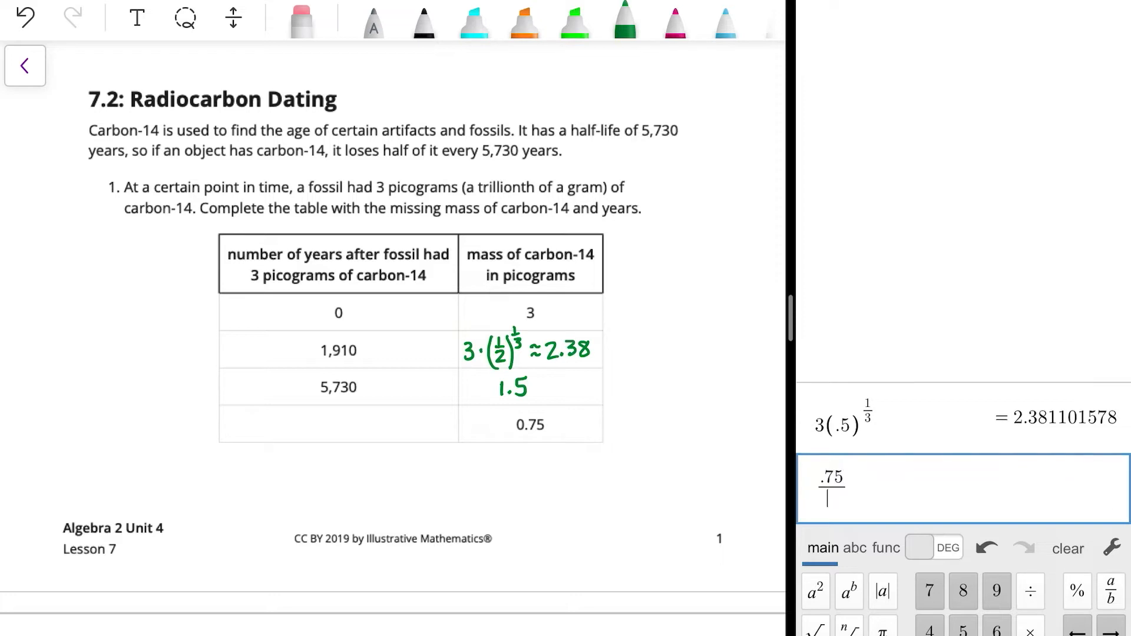
{"action": "type", "text": "1.5"}
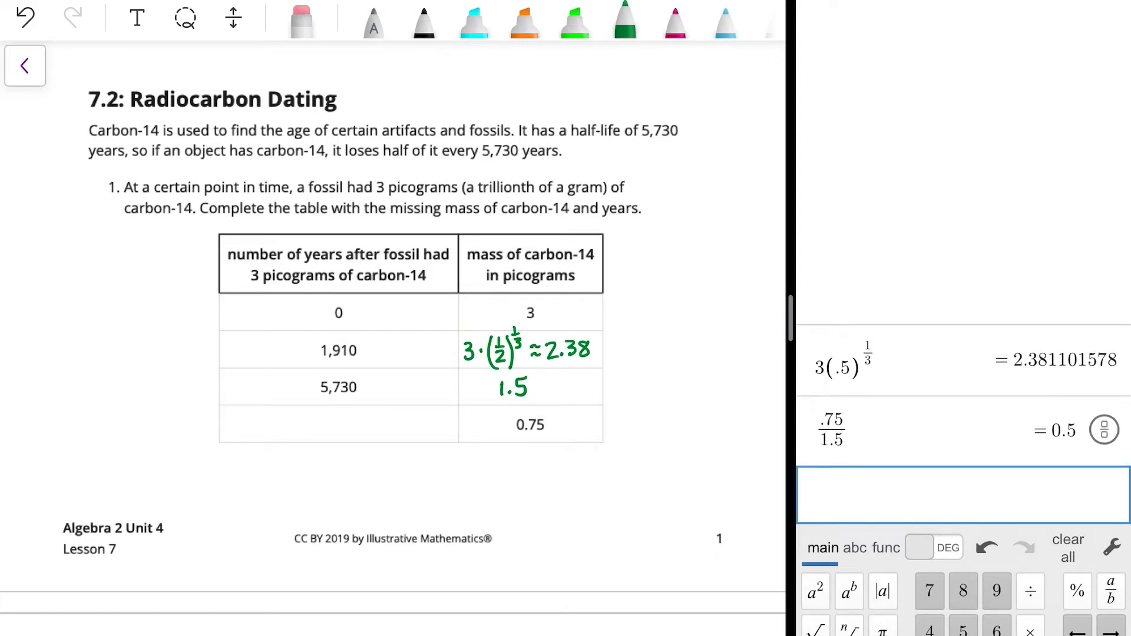
{"action": "type", "text": "57"}
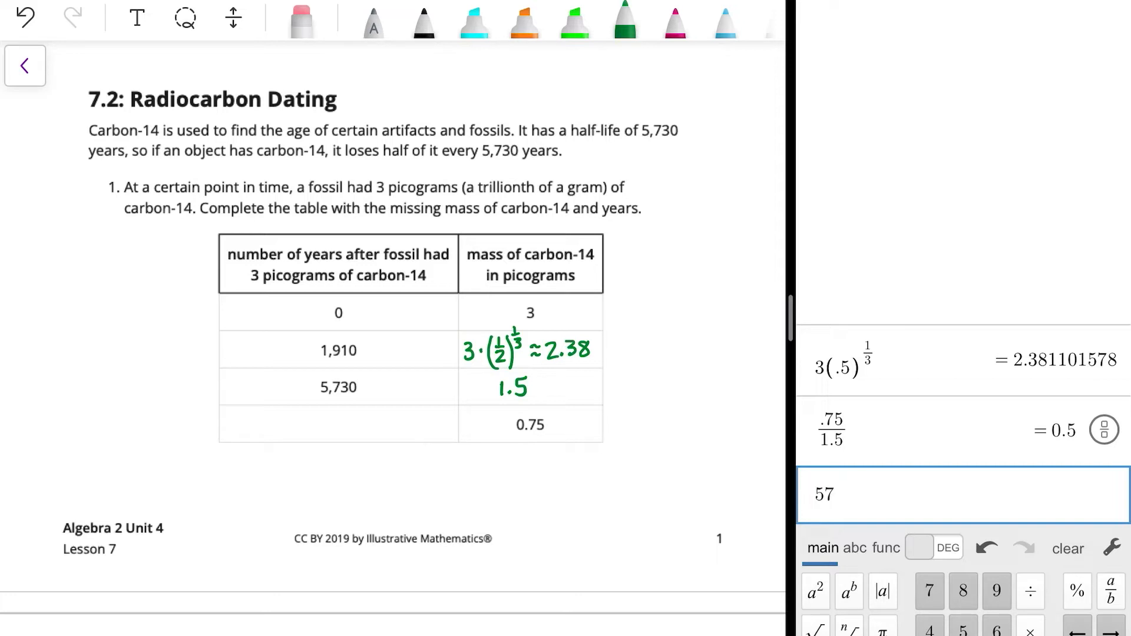
{"action": "type", "text": "730"}
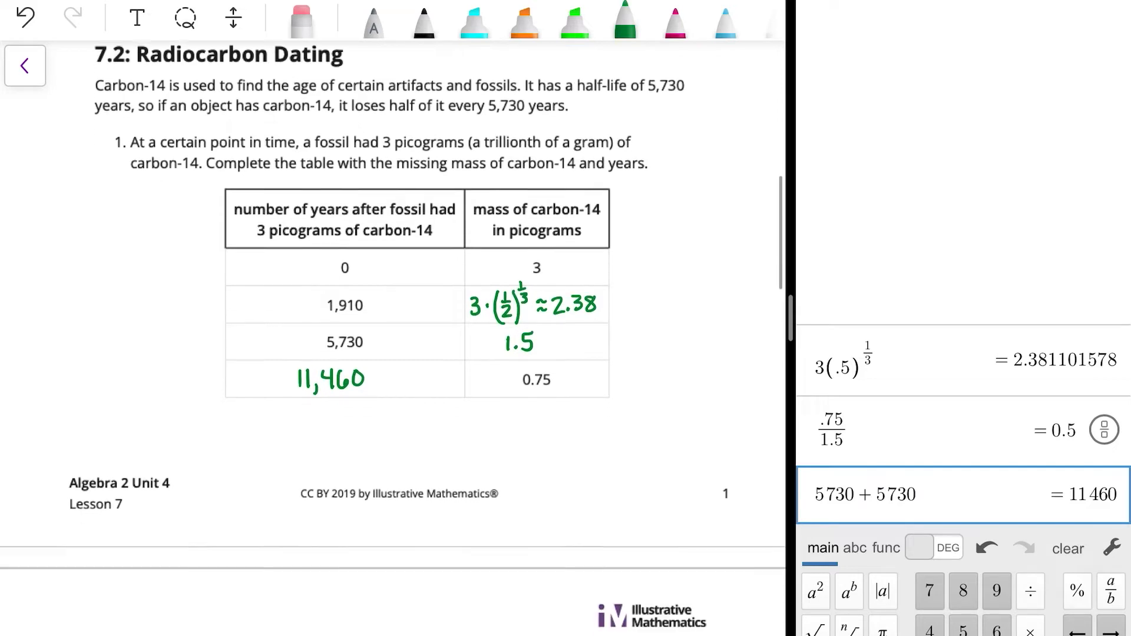
Under question 2a, handwrite "2.5 is the number of picograms of carbon-14".
{"action": "scroll", "scroll_direction": "down", "scroll_amount": 3}
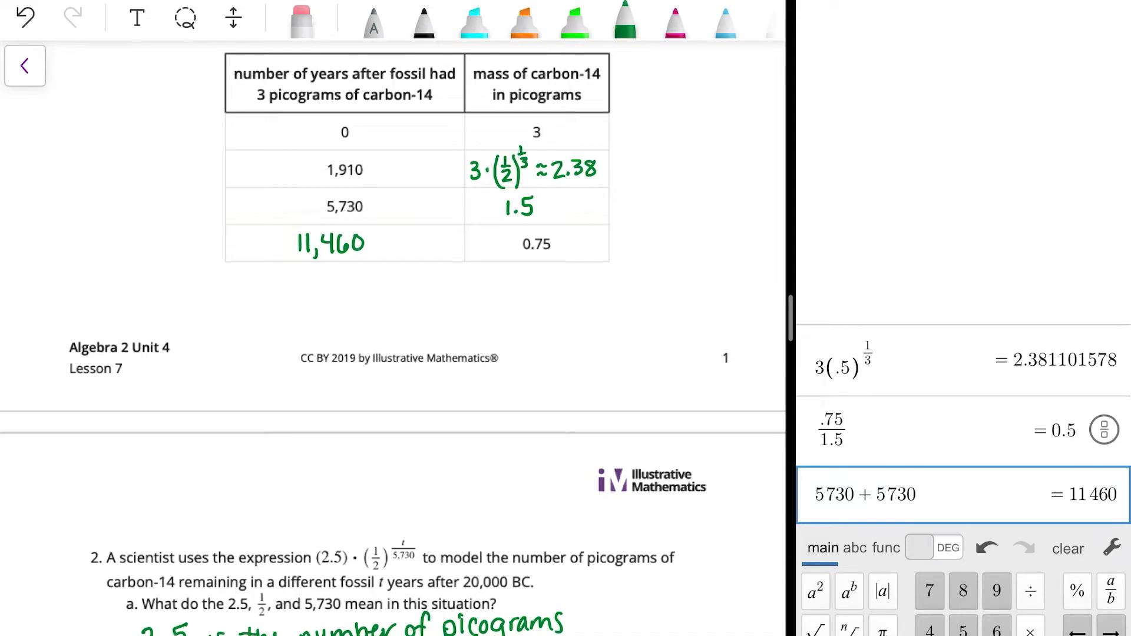
{"action": "type", "text": "of carbon-14"}
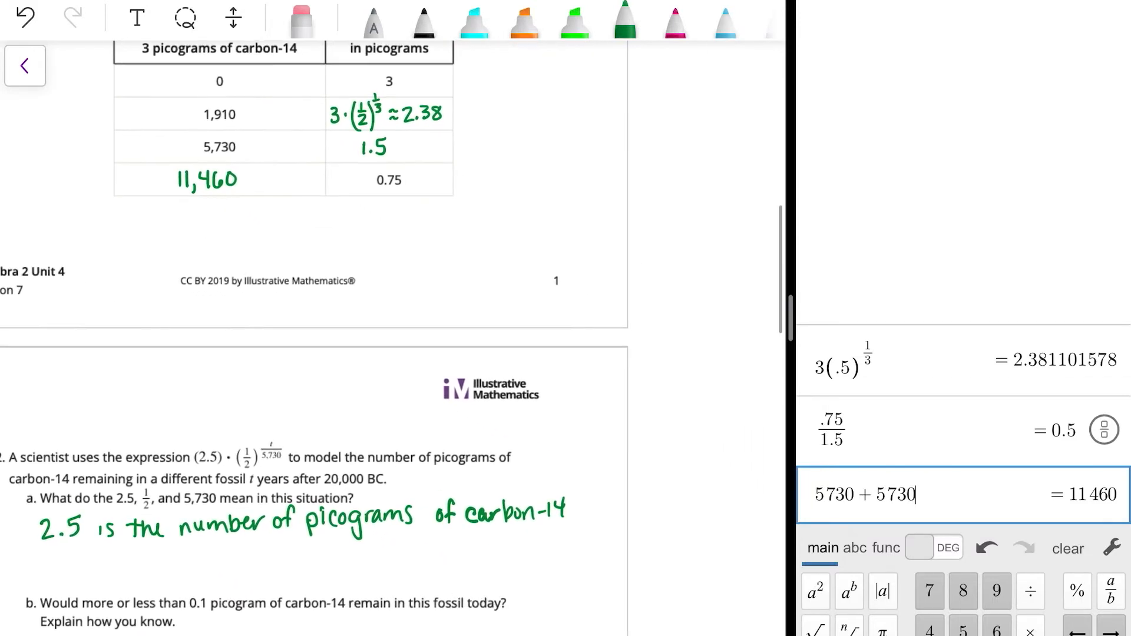
Extend the 2a answer with "in sample in 20,000 BC".
{"action": "left_click", "coordinate": [581, 513]}
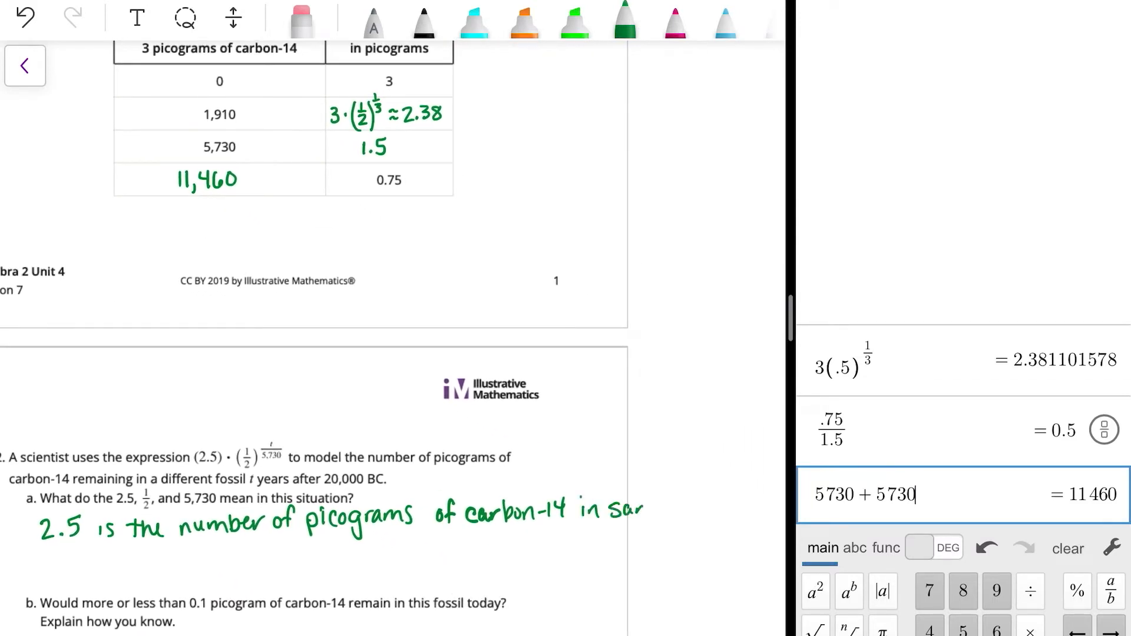
{"action": "type", "text": "mple in 20,000 BC"}
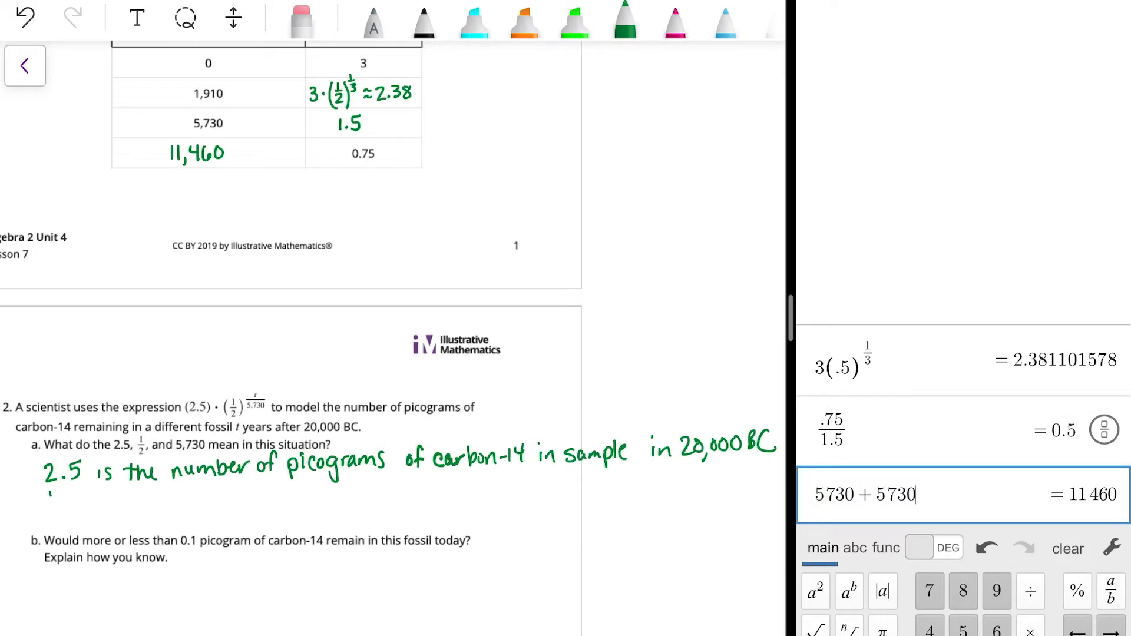
Handwrite that ½ and 5,730 mean half the carbon remains after 5730 years.
{"action": "left_click_drag", "start_coordinate": [52, 494], "coordinate": [52, 518]}
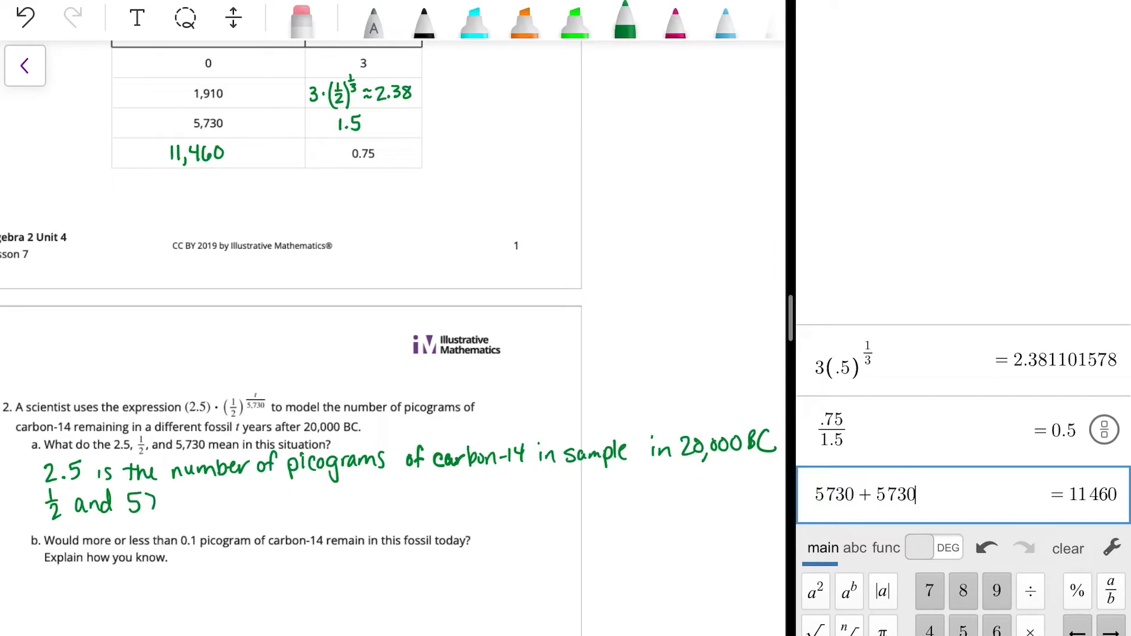
{"action": "left_click_drag", "start_coordinate": [155, 504], "coordinate": [156, 514]}
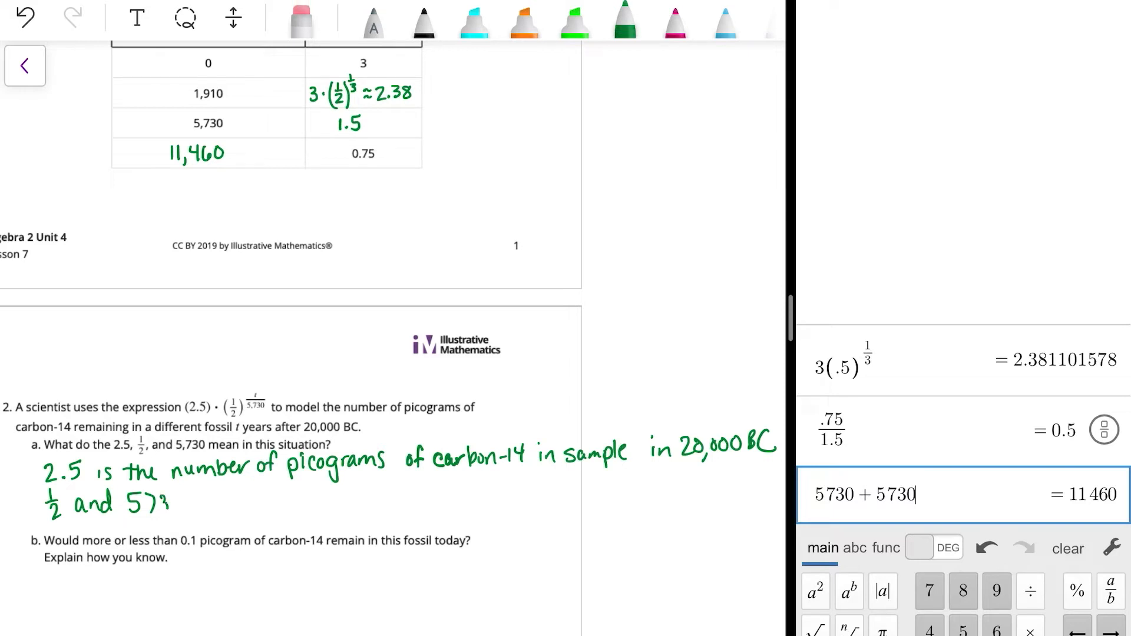
{"action": "type", "text": ",730 tells us ½ the carbon remains after 5730 years"}
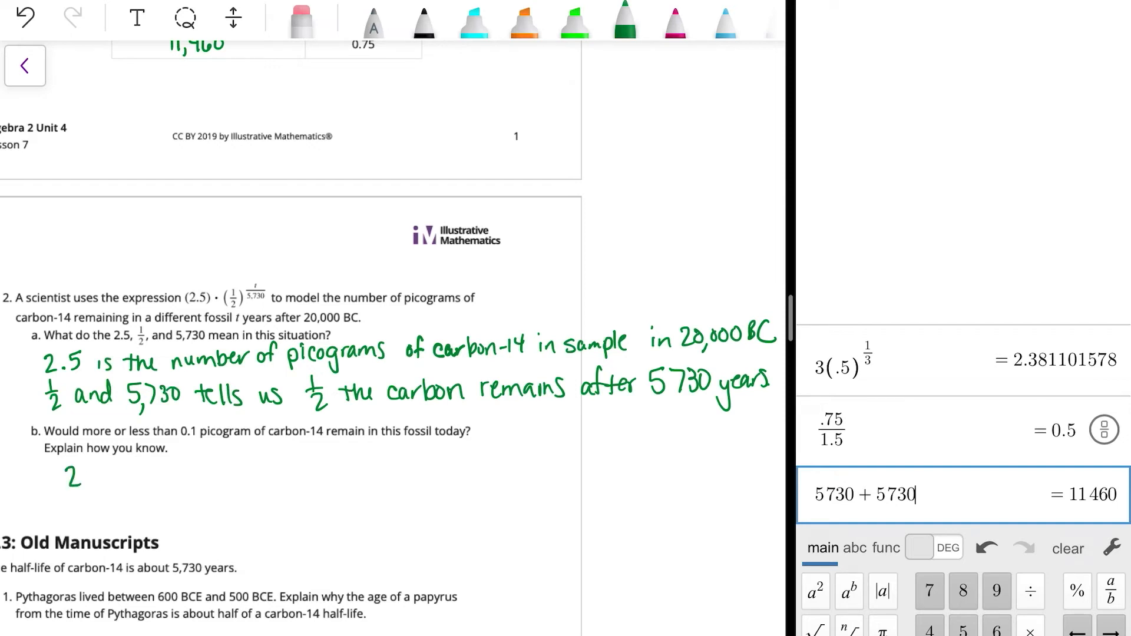
Handwrite "22,022 years" as the answer beneath question 2b.
{"action": "left_click_drag", "start_coordinate": [69, 476], "coordinate": [116, 480]}
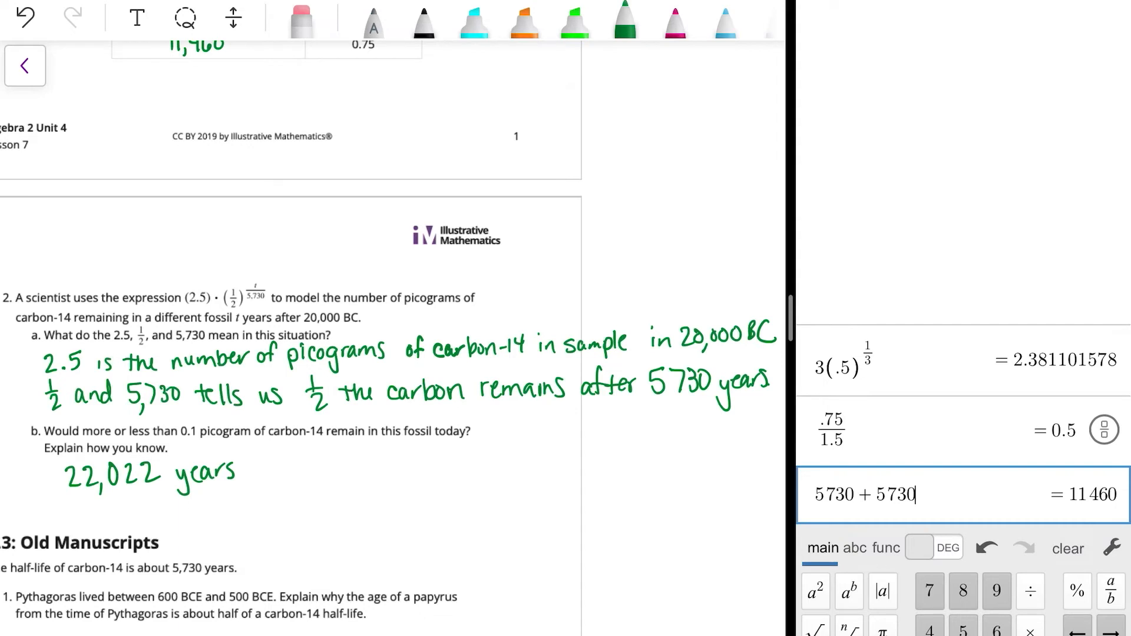
{"action": "left_click_drag", "start_coordinate": [320, 473], "coordinate": [353, 462]}
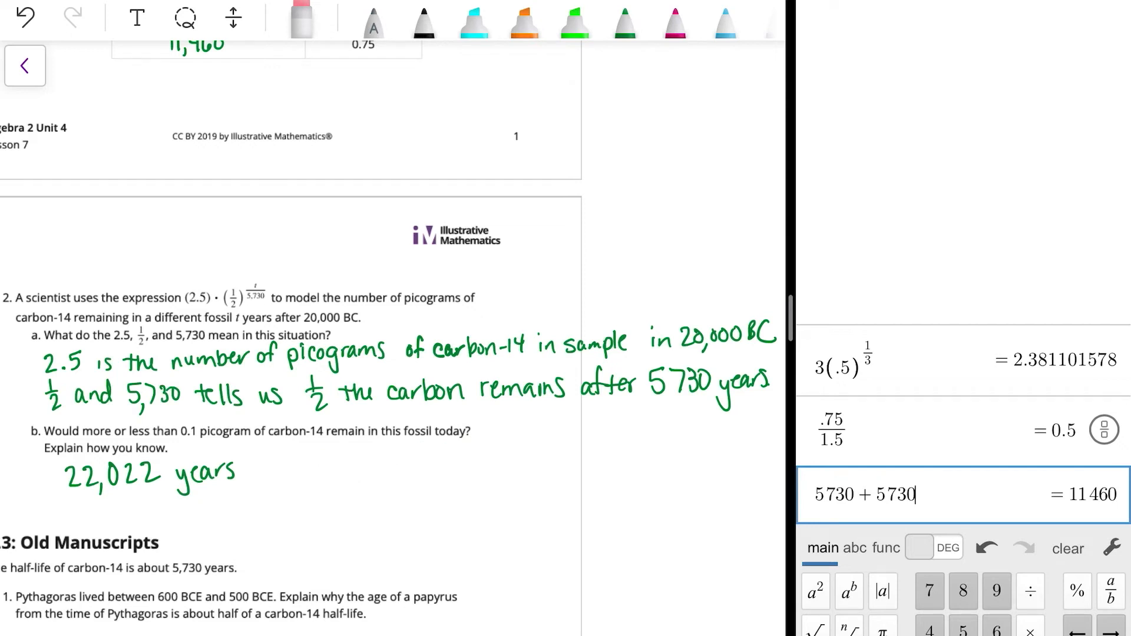
Write 2.5·(½)^(22022/5730) under 2b and evaluate 2.5(.5)^(22022/5730) in Desmos.
{"action": "left_click_drag", "start_coordinate": [317, 476], "coordinate": [339, 513]}
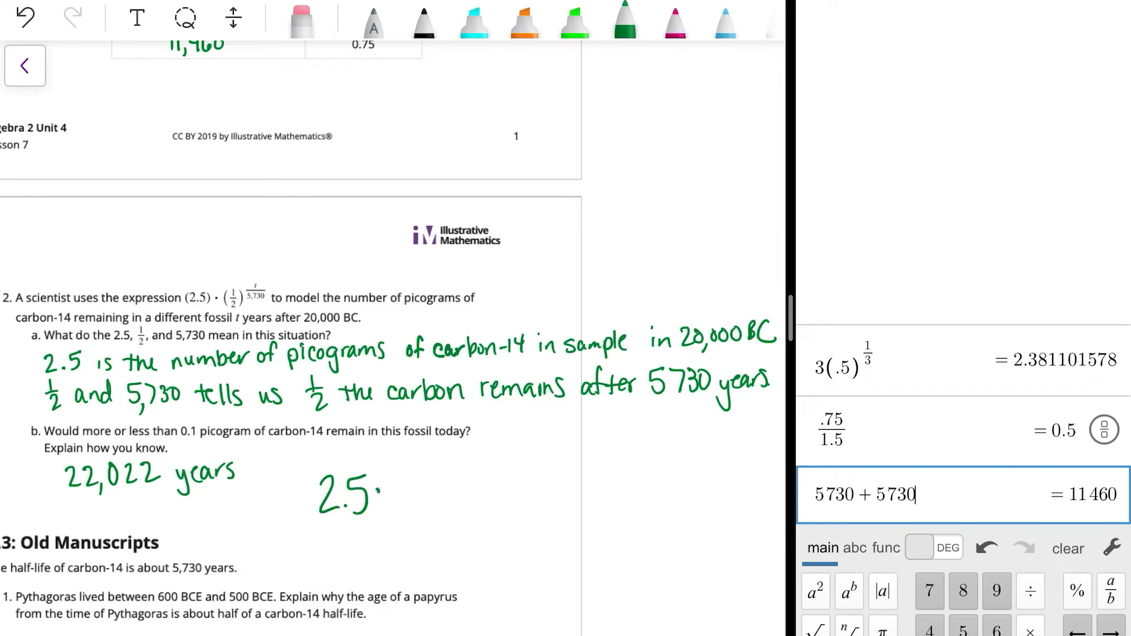
{"action": "left_click_drag", "start_coordinate": [387, 476], "coordinate": [418, 513]}
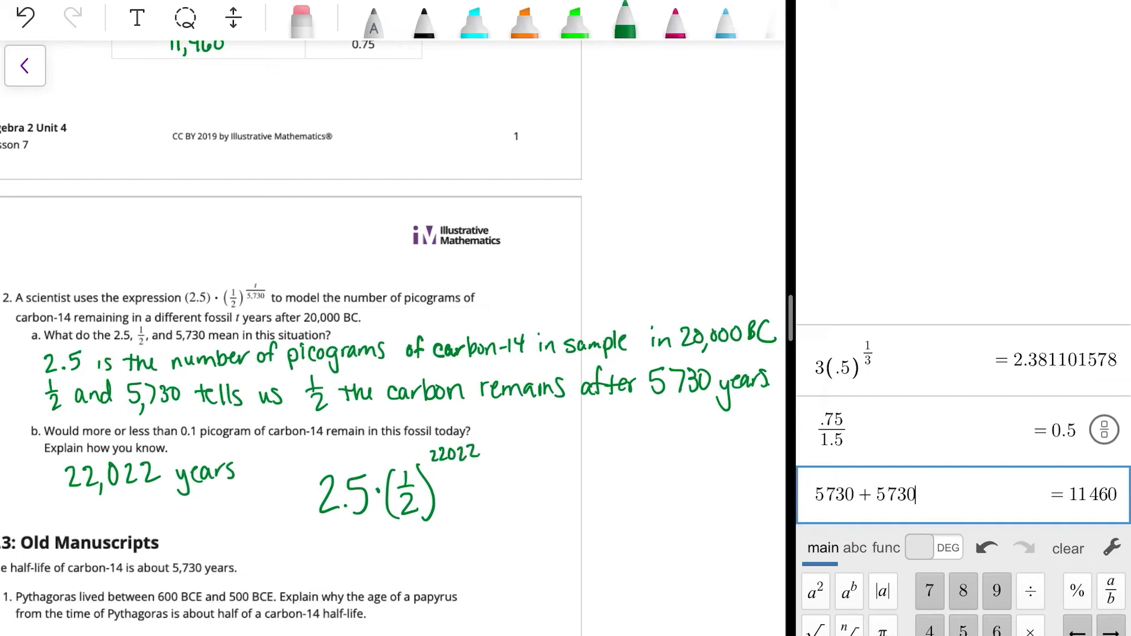
{"action": "left_click_drag", "start_coordinate": [432, 466], "coordinate": [469, 476]}
{"action": "type", "text": "2.5"}
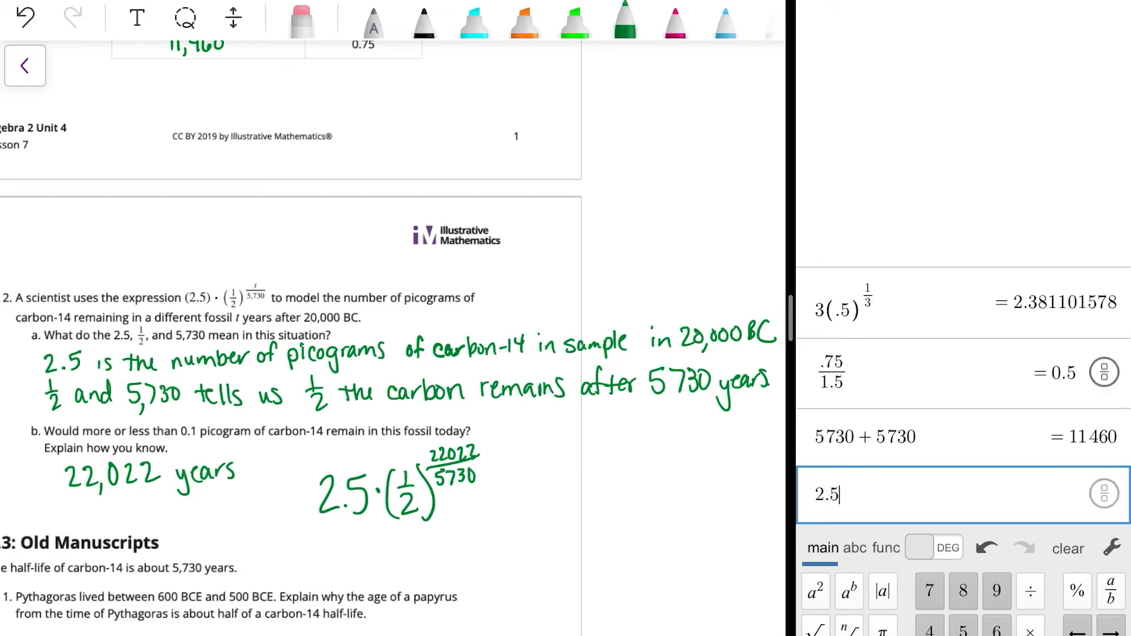
{"action": "type", "text": "(.5"}
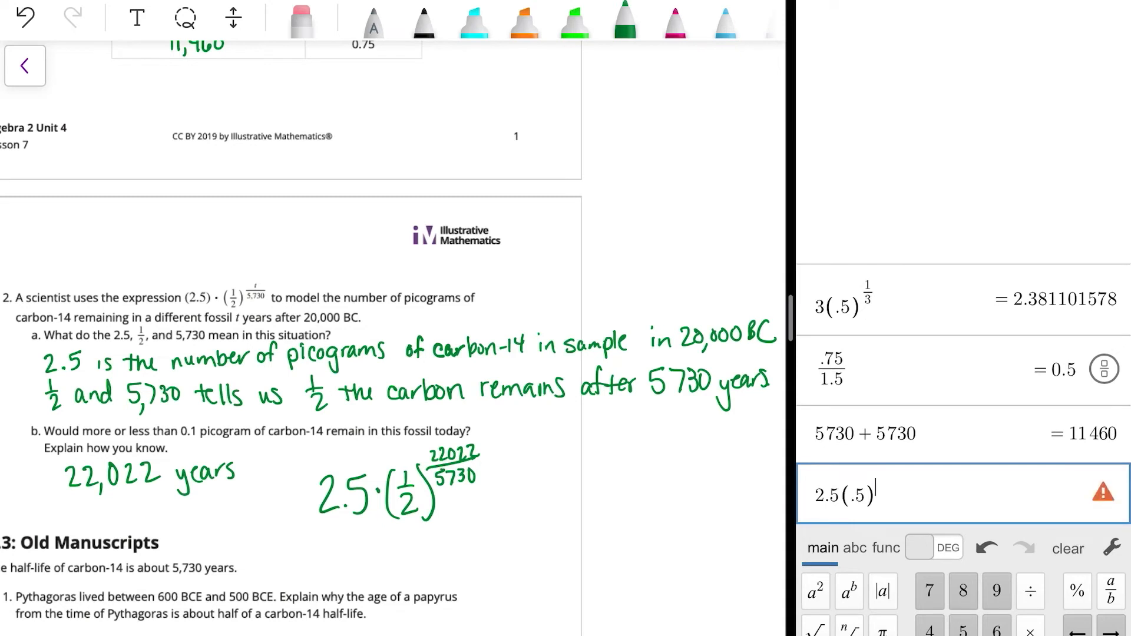
{"action": "key", "text": "enter"}
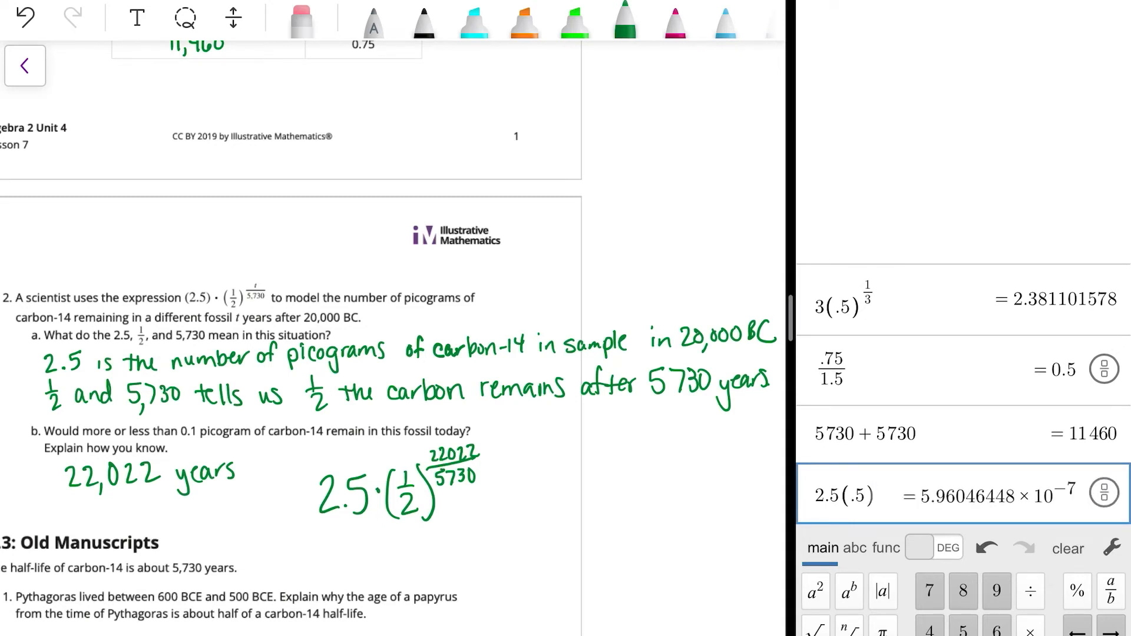
{"action": "type", "text": "22022/5730)"}
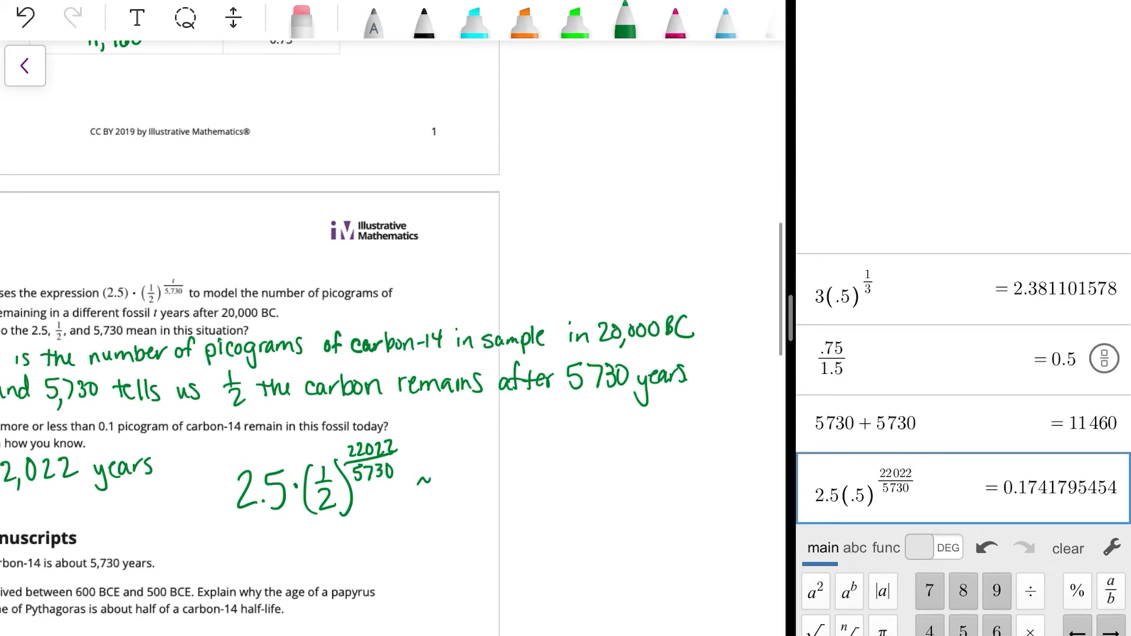
Write ≈ 0.17 after the expression and circle the conclusion "more than 0.1".
{"action": "left_click_drag", "start_coordinate": [433, 491], "coordinate": [480, 490]}
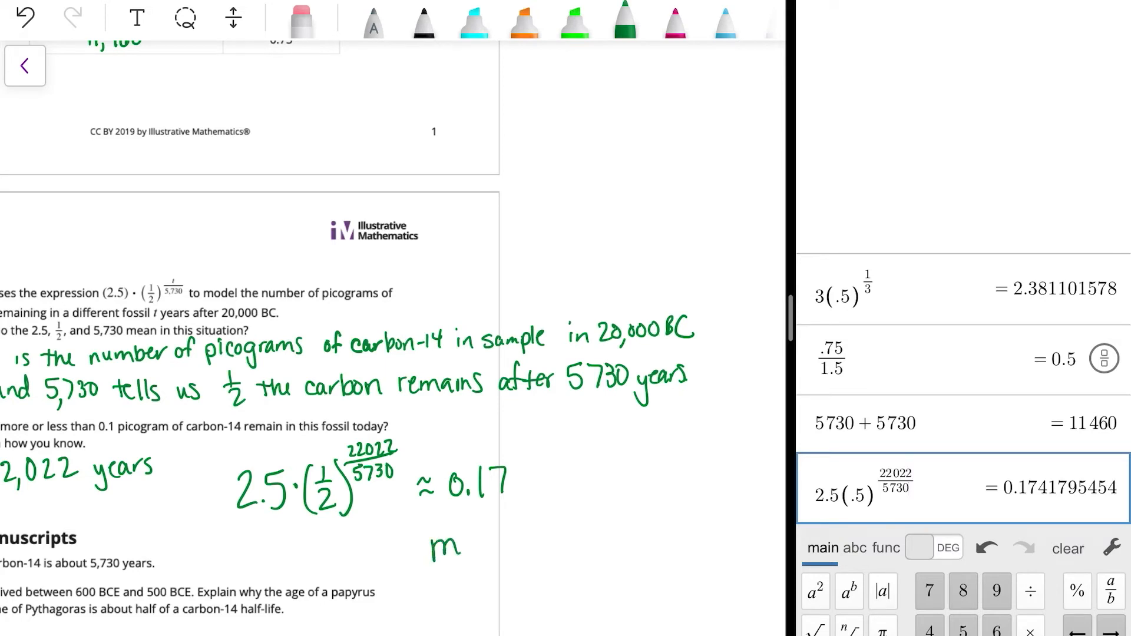
{"action": "left_click_drag", "start_coordinate": [440, 545], "coordinate": [548, 544]}
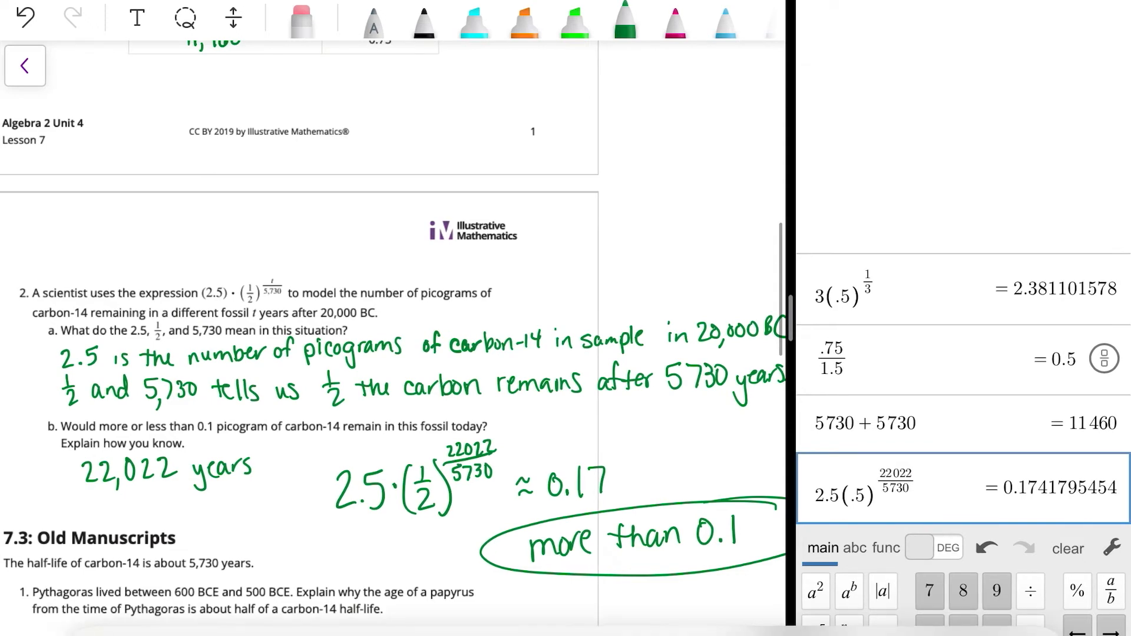
Scroll to 7.3 Old Manuscripts and handwrite 5730 under question 1, removing the stray stroke.
{"action": "scroll", "scroll_direction": "down", "scroll_amount": 3}
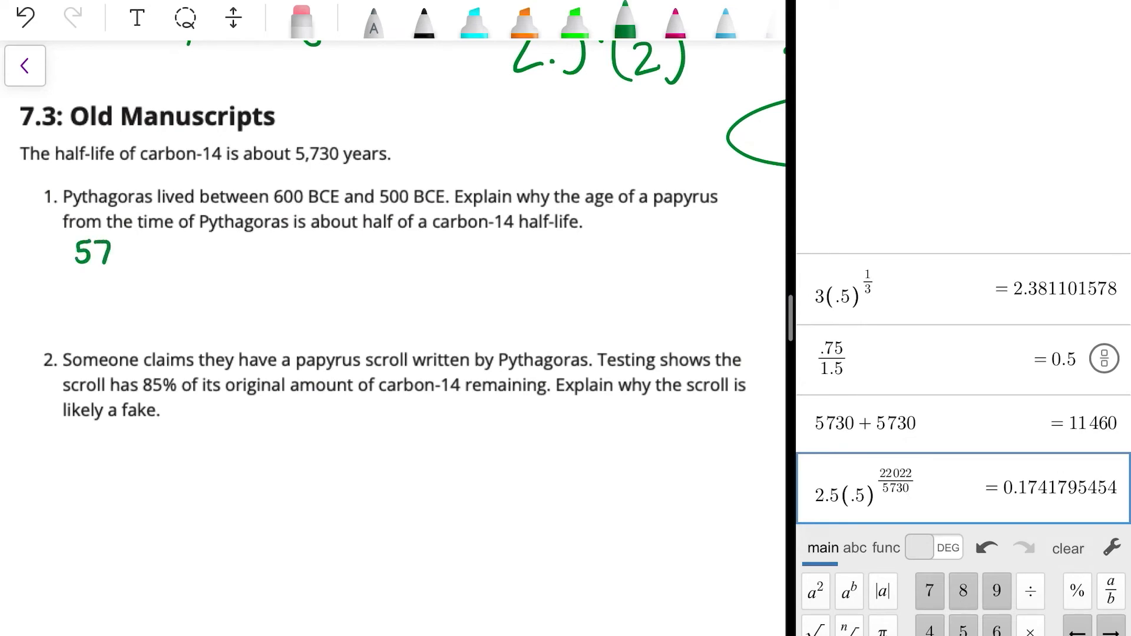
{"action": "left_click_drag", "start_coordinate": [108, 252], "coordinate": [86, 285]}
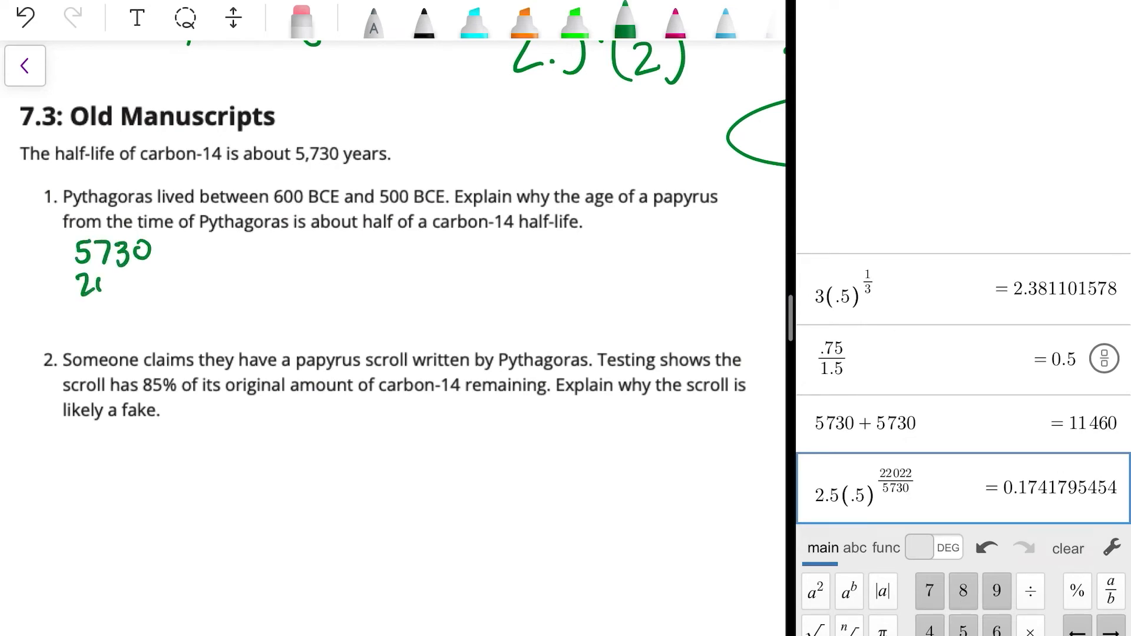
{"action": "left_click_drag", "start_coordinate": [78, 281], "coordinate": [152, 282]}
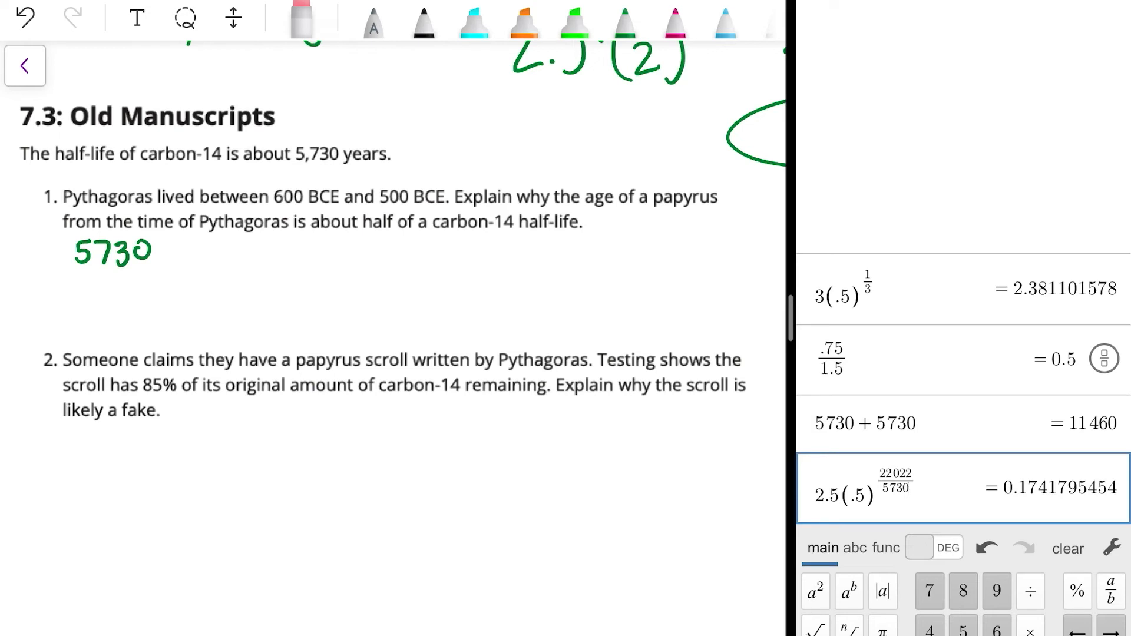
{"action": "left_click", "coordinate": [622, 21]}
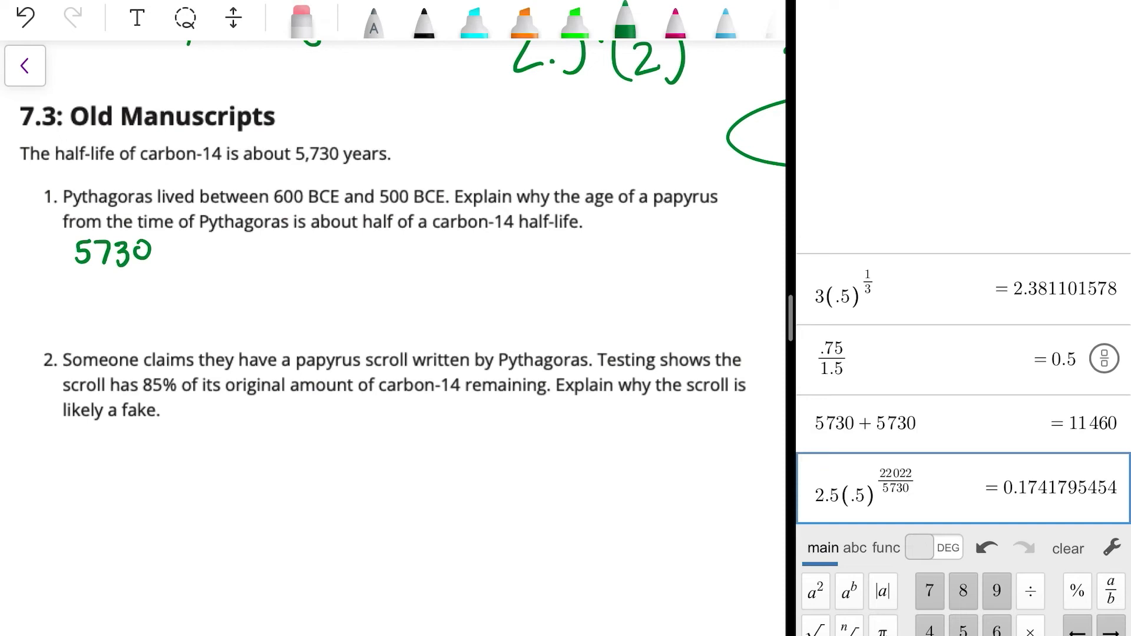
Handwrite the subtraction 5730 − 2622 and check it in Desmos, giving 3108.
{"action": "left_click_drag", "start_coordinate": [75, 282], "coordinate": [141, 282]}
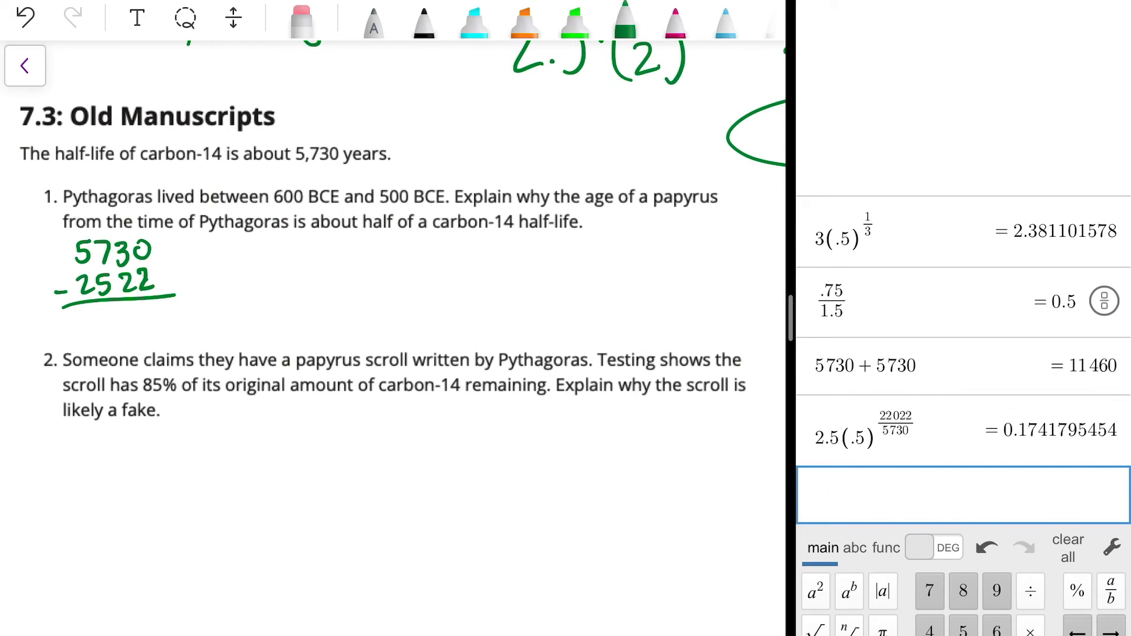
{"action": "type", "text": "5730"}
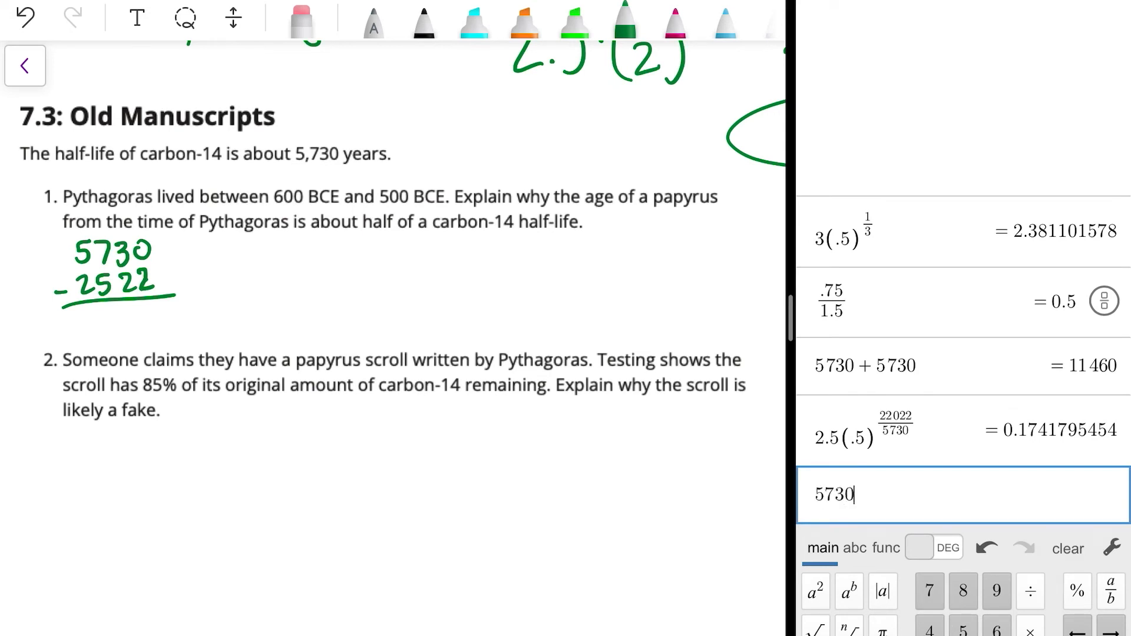
{"action": "type", "text": "-2"}
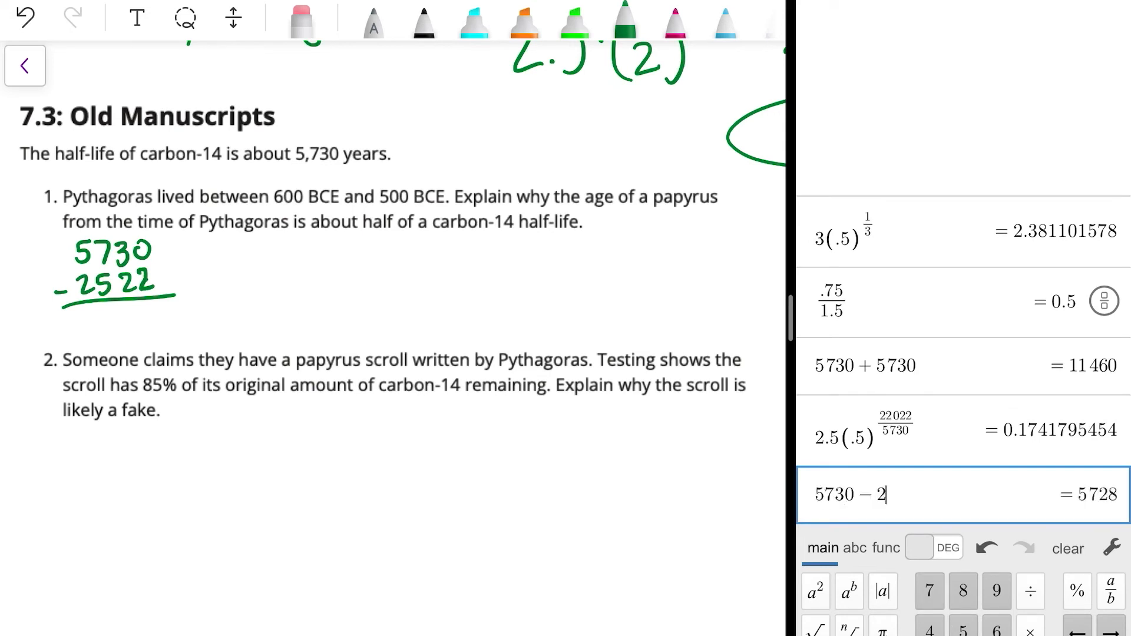
{"action": "type", "text": "522"}
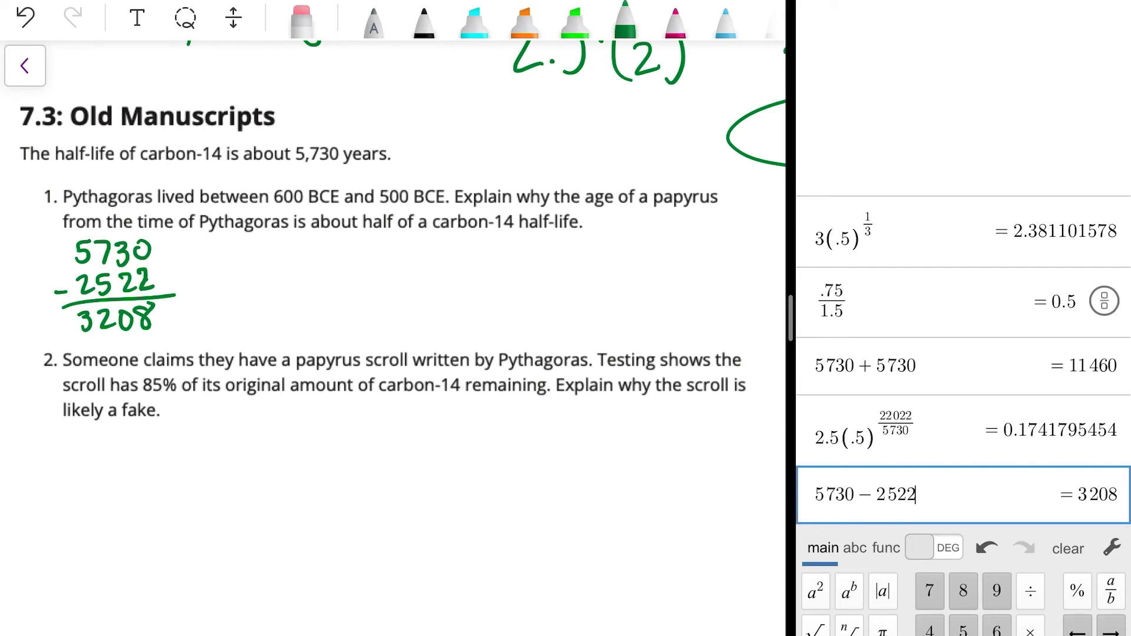
Label 2622 as 'time has passed' and 3108 as 'time left for a half-life'.
{"action": "left_click_drag", "start_coordinate": [224, 267], "coordinate": [166, 271]}
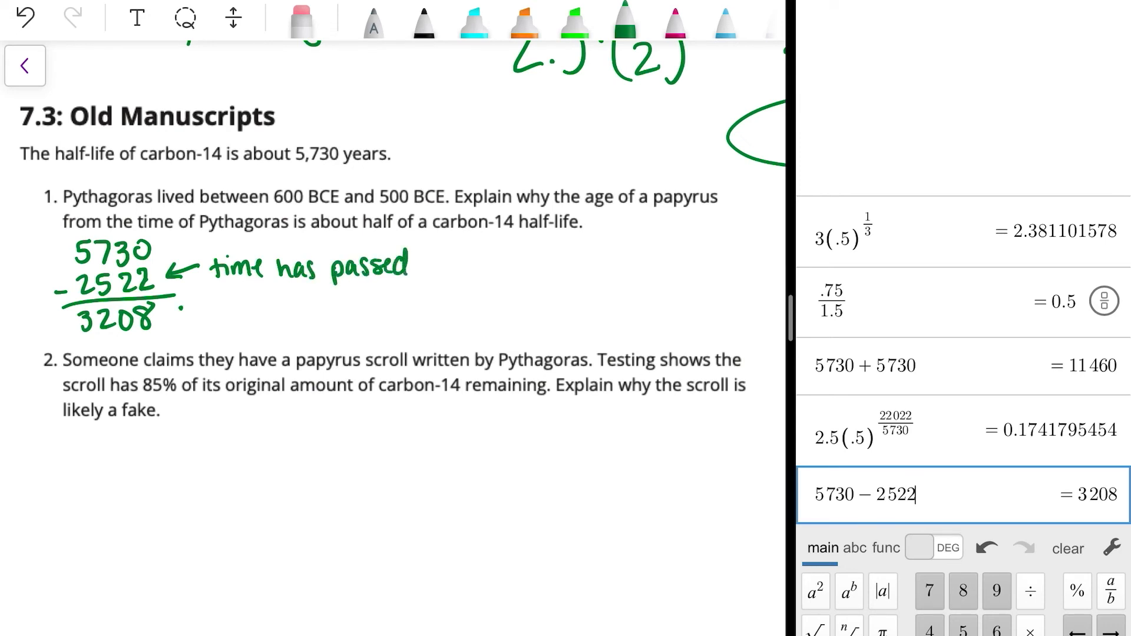
{"action": "left_click_drag", "start_coordinate": [201, 314], "coordinate": [166, 316]}
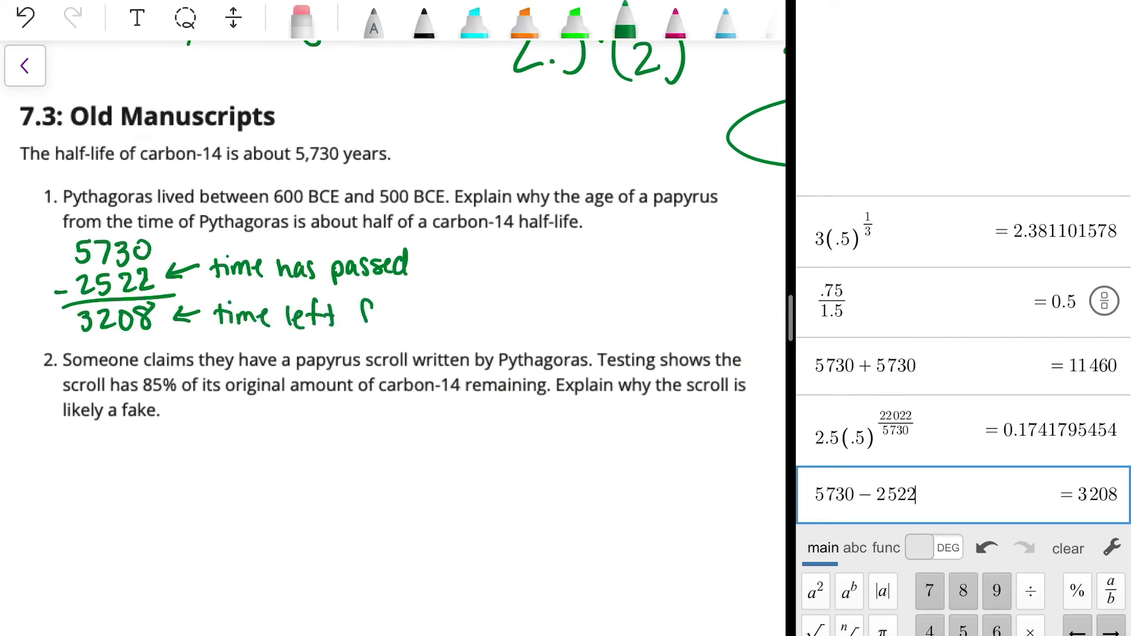
{"action": "left_click_drag", "start_coordinate": [354, 314], "coordinate": [455, 317]}
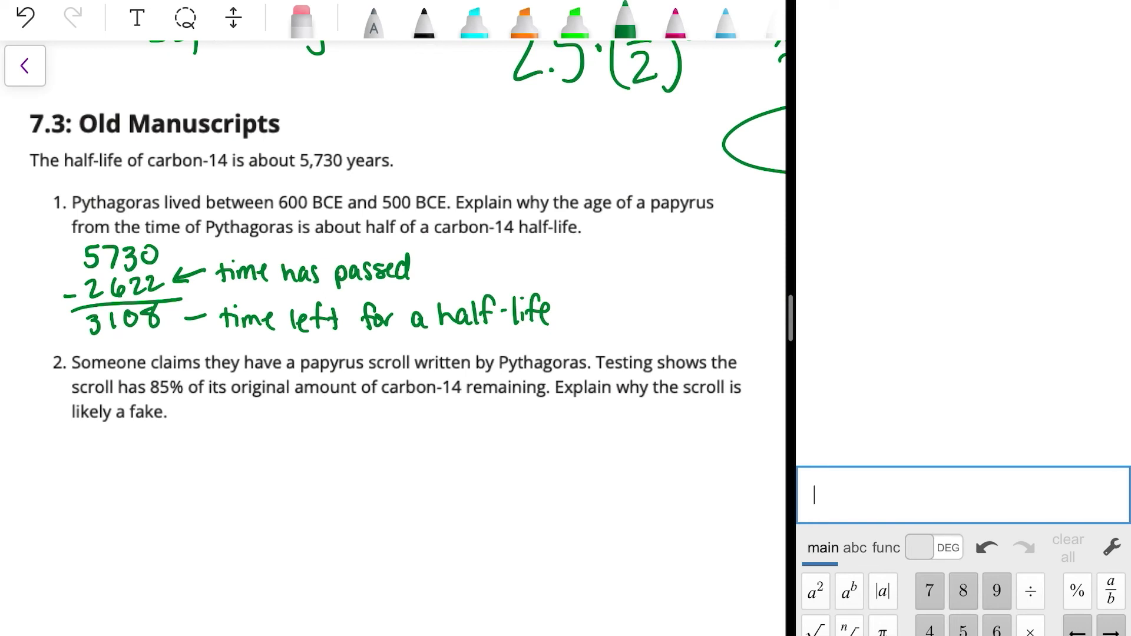
Write a power of ½ under question 2 and compute (1/2)^(2622/5730) ≈ 0.7282 in Desmos.
{"action": "left_click_drag", "start_coordinate": [144, 431], "coordinate": [144, 458]}
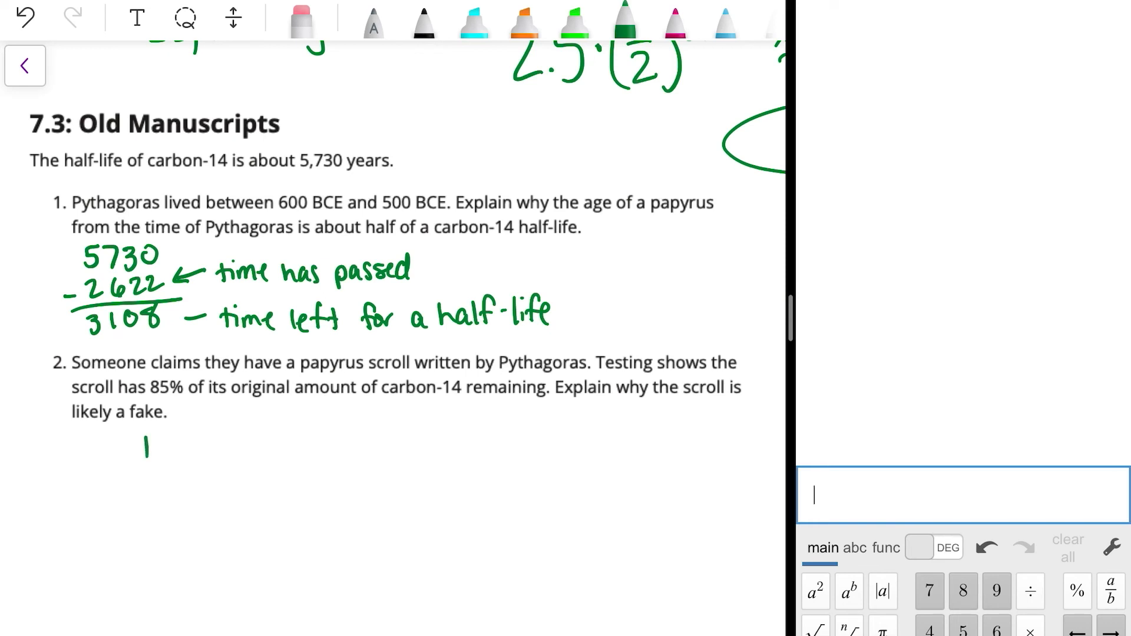
{"action": "left_click_drag", "start_coordinate": [148, 448], "coordinate": [152, 483]}
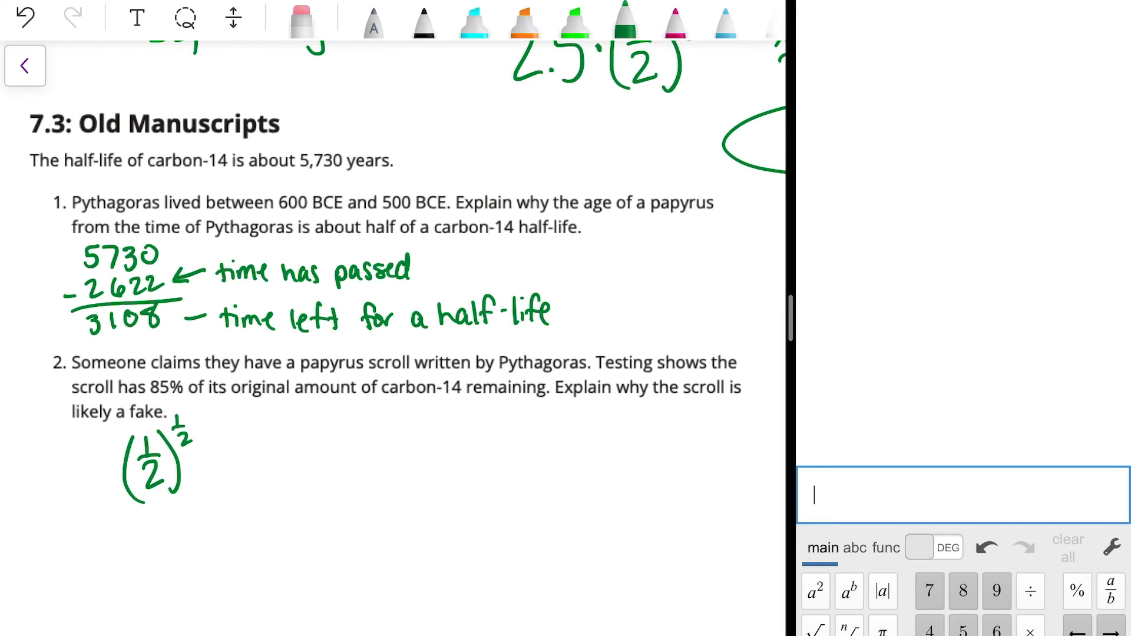
{"action": "type", "text": "1/"}
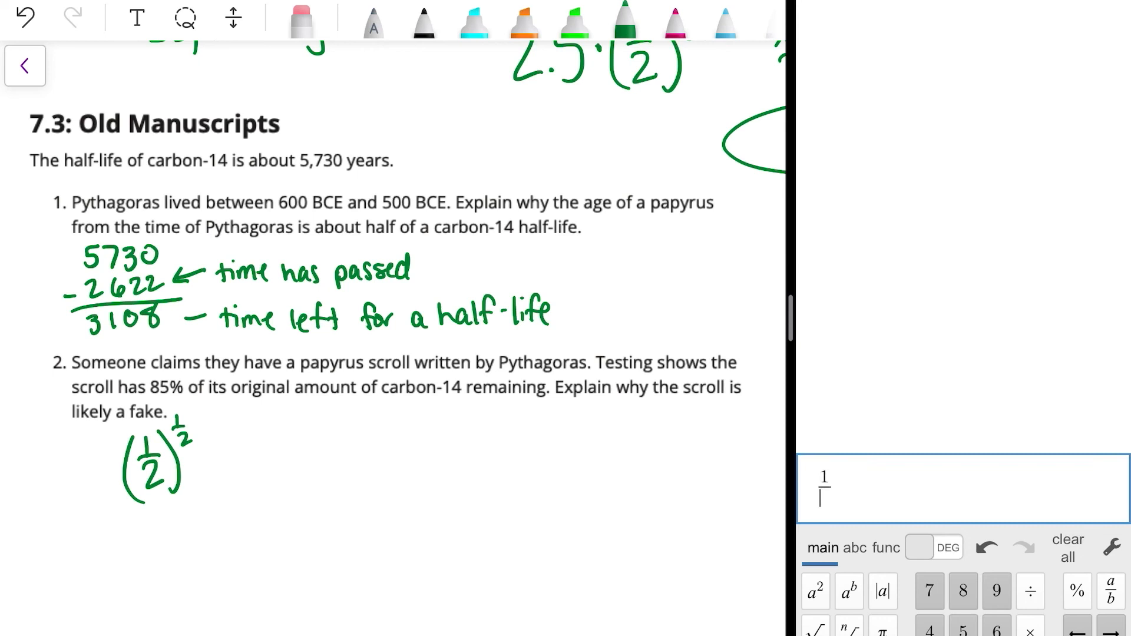
{"action": "type", "text": "2"}
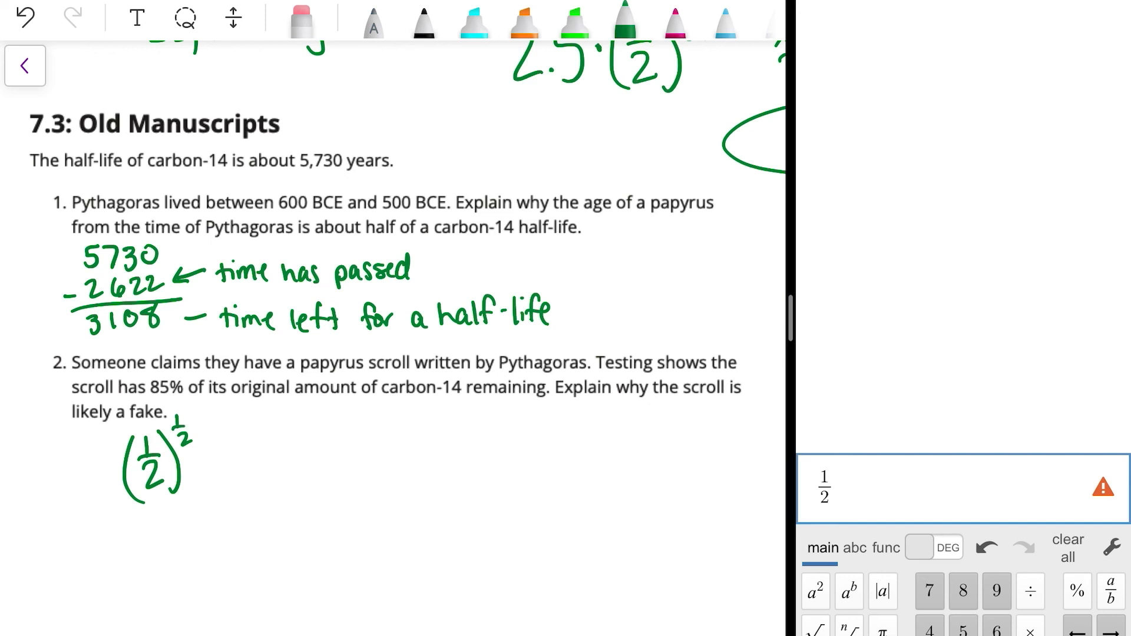
{"action": "type", "text": "26"}
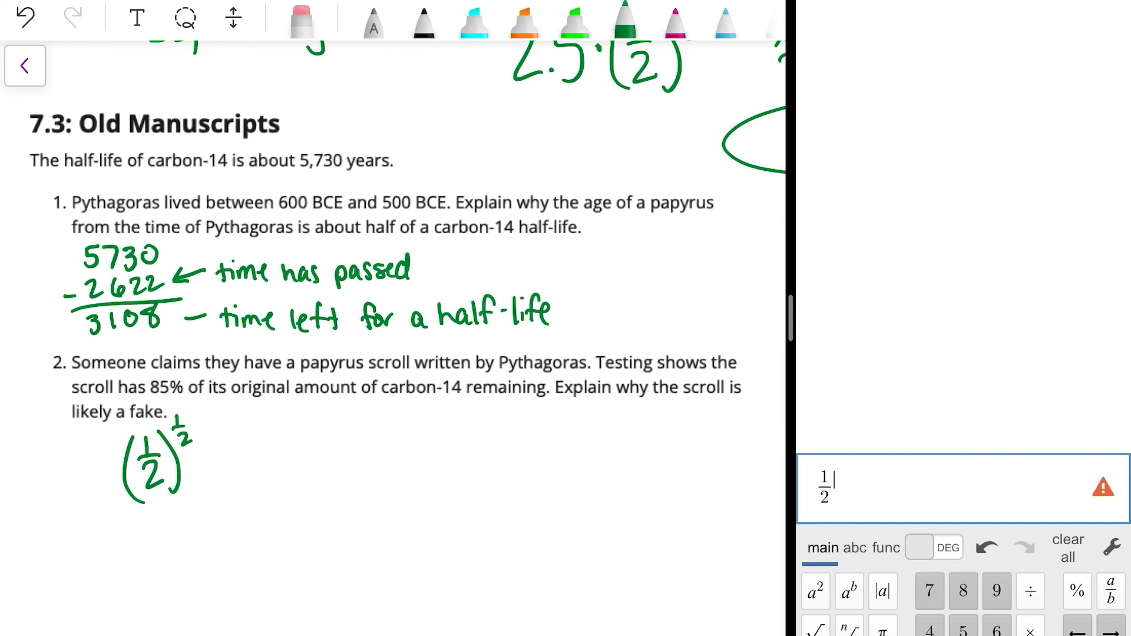
{"action": "type", "text": "2622/)"}
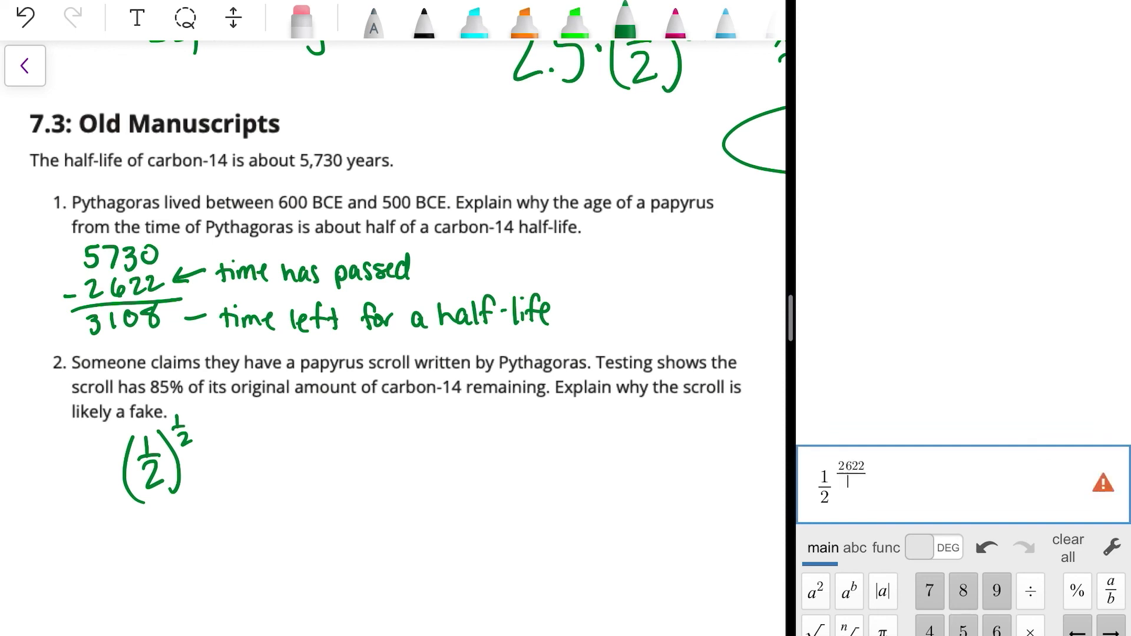
{"action": "type", "text": "5730"}
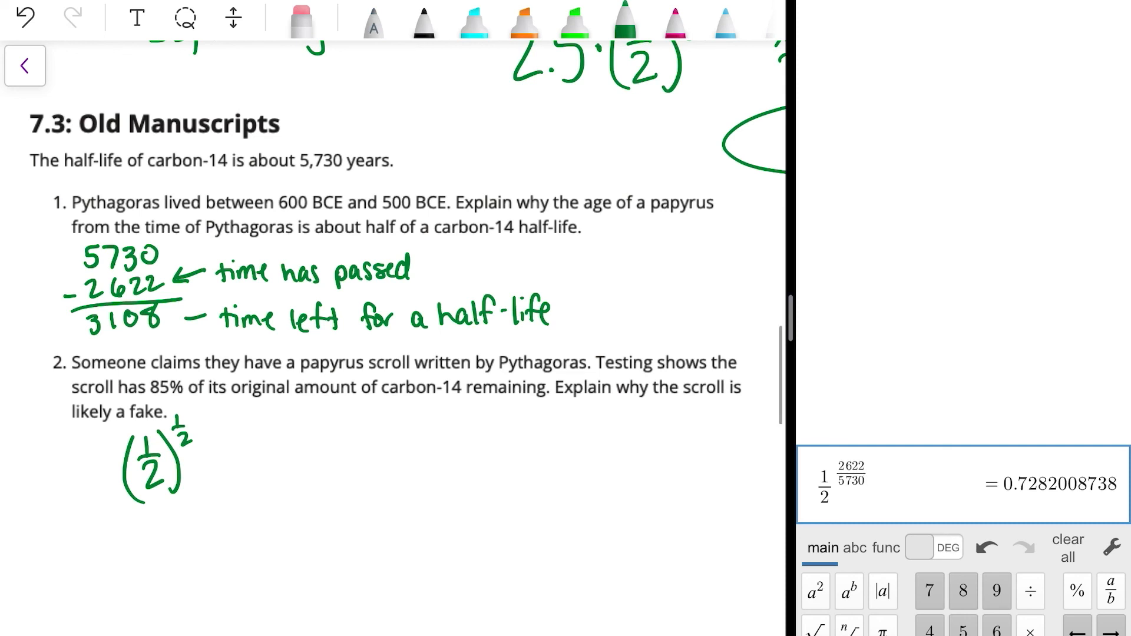
Write ≈ 71% after the power and begin a second (½) term below.
{"action": "left_click_drag", "start_coordinate": [210, 462], "coordinate": [231, 462]}
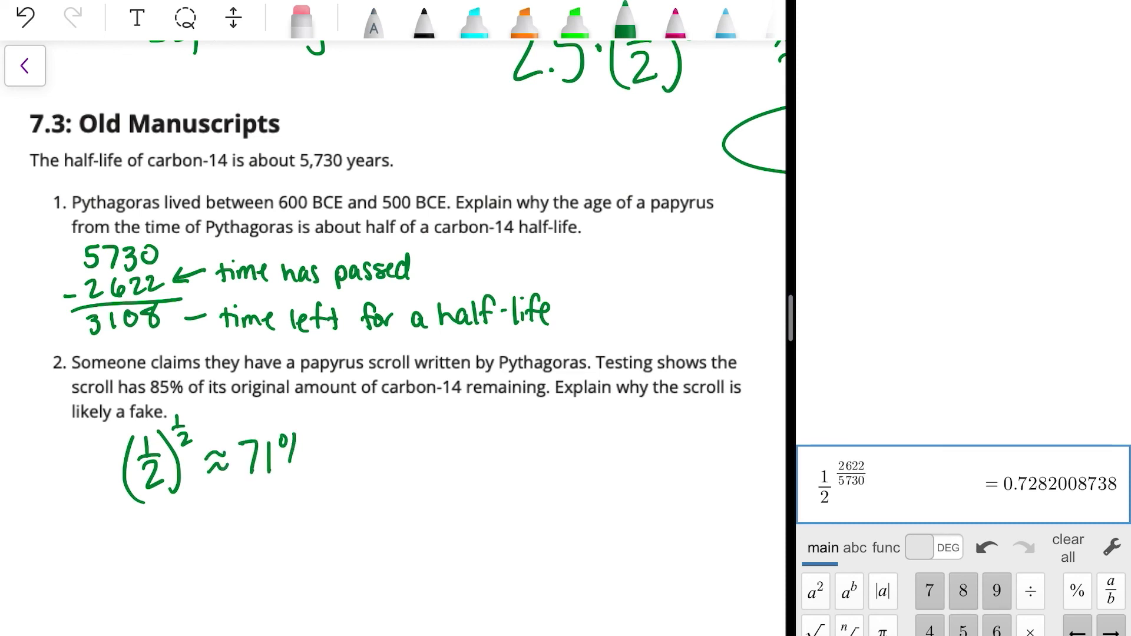
{"action": "left_click_drag", "start_coordinate": [152, 520], "coordinate": [170, 578]}
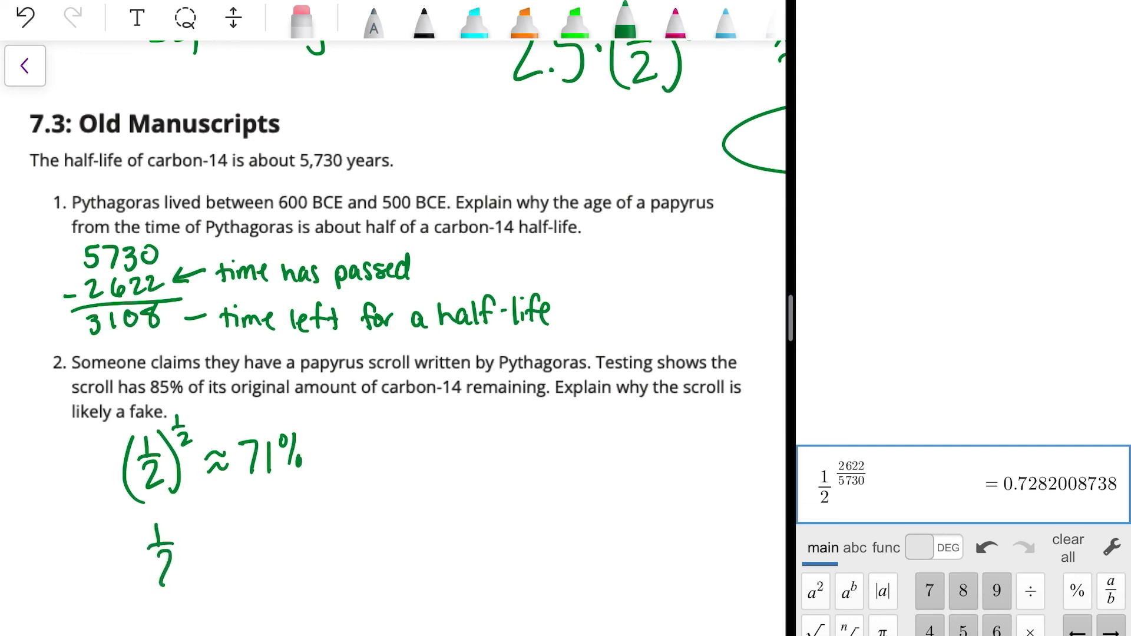
{"action": "left_click_drag", "start_coordinate": [129, 519], "coordinate": [202, 592]}
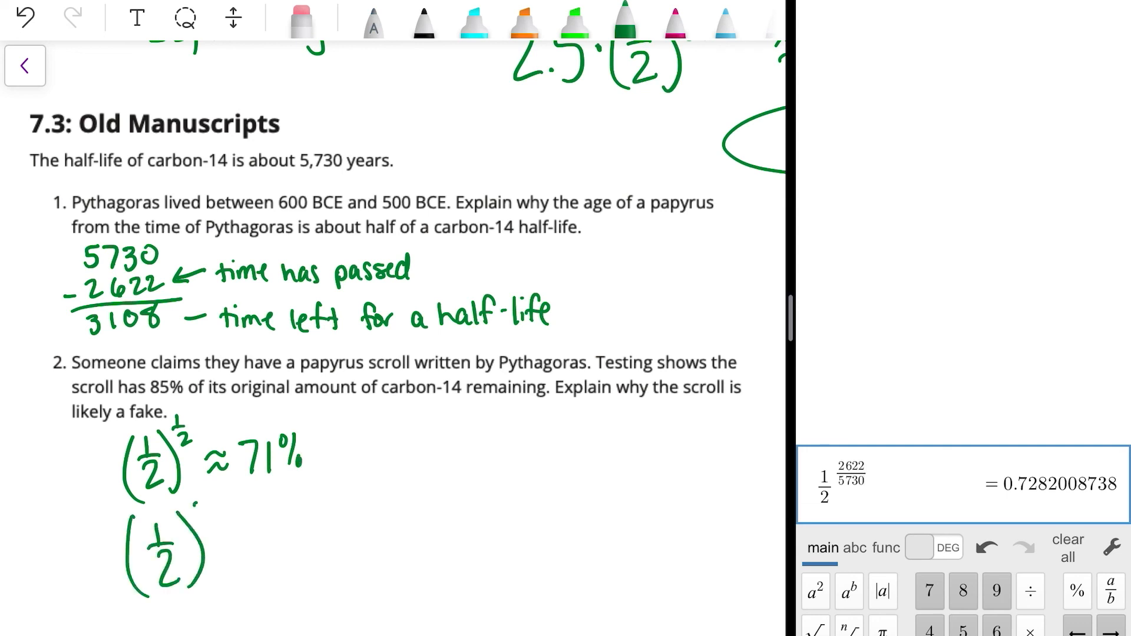